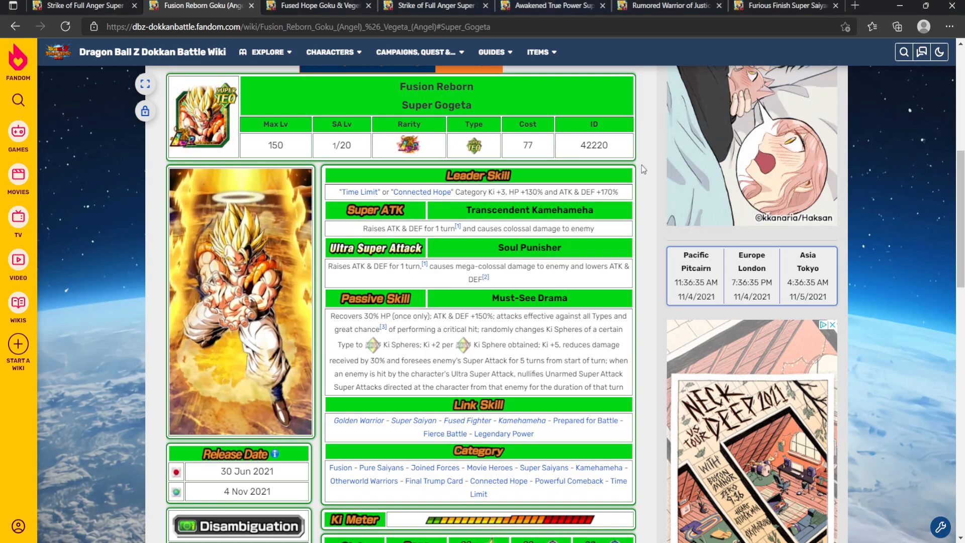
- Flip between the Fusion Reborn Super Gogeta and Fused Hope Super Vegito pages, landing on Vegito
{"action": "scroll", "scroll_direction": "down", "scroll_amount": 3}
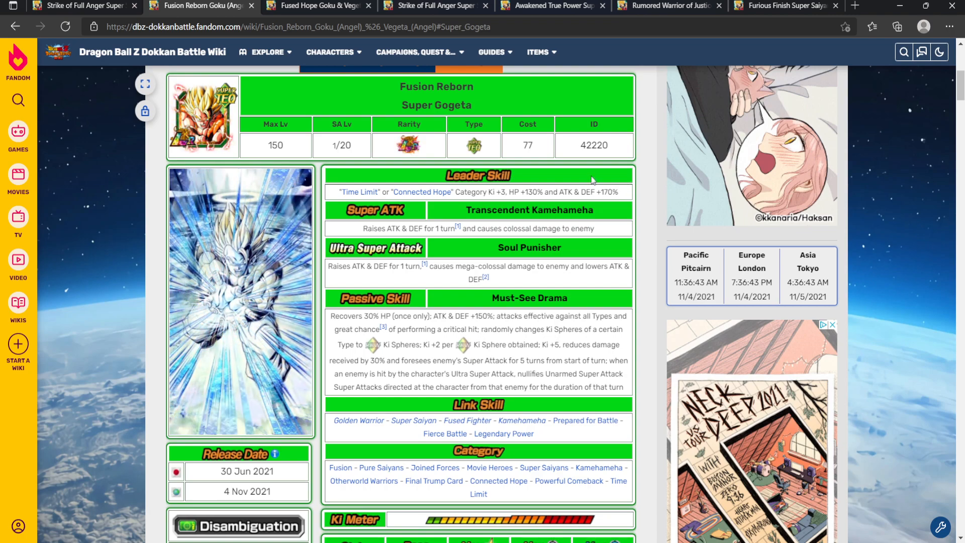
{"action": "left_click", "coordinate": [315, 5]}
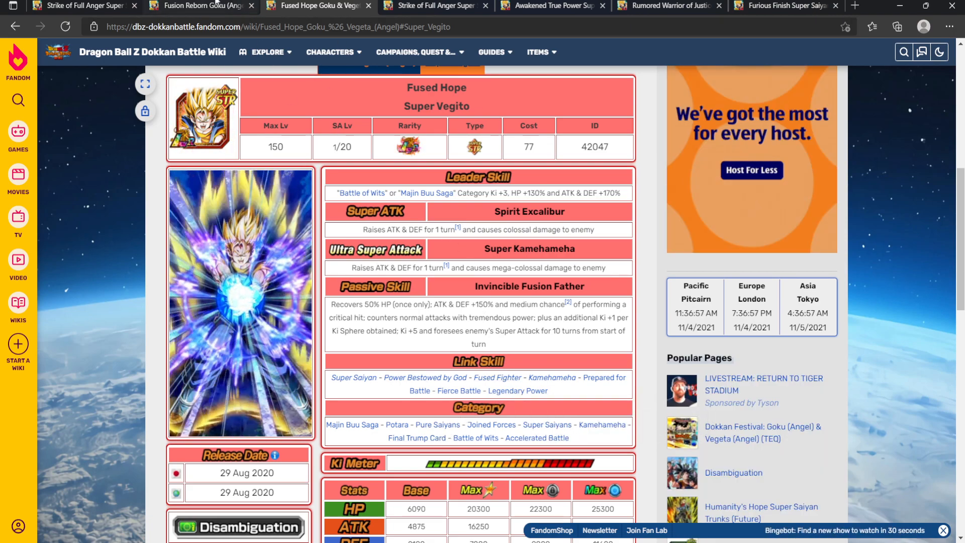
{"action": "left_click", "coordinate": [199, 5]}
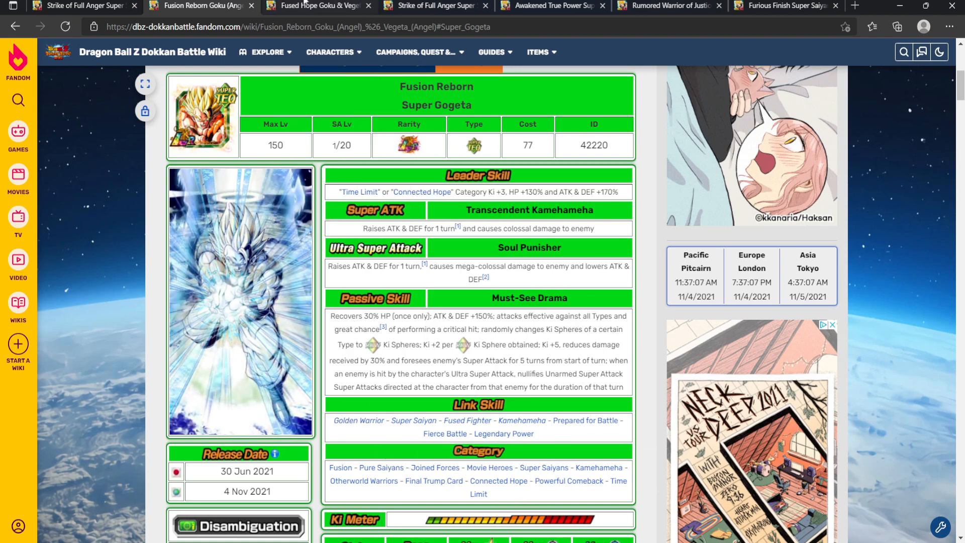
{"action": "left_click", "coordinate": [314, 6]}
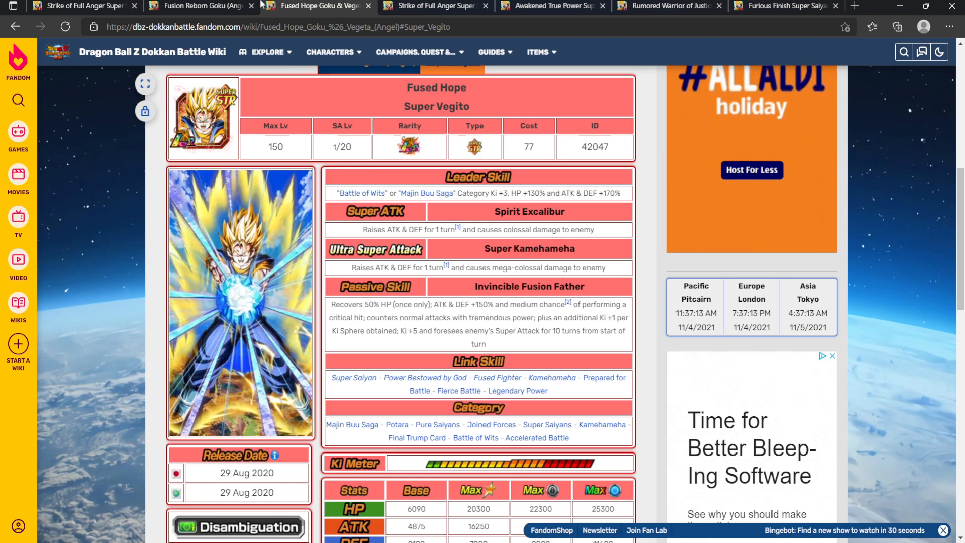
- Switch to the Strike of Full Anger Super Saiyan Goku page and highlight part of its Leader Skill
{"action": "left_click", "coordinate": [83, 6]}
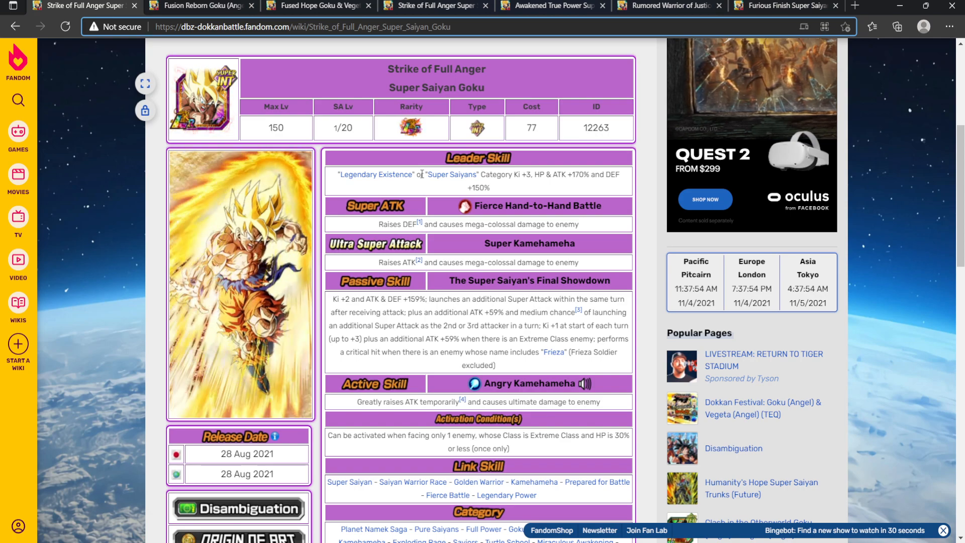
{"action": "left_click_drag", "start_coordinate": [499, 174], "coordinate": [534, 174]}
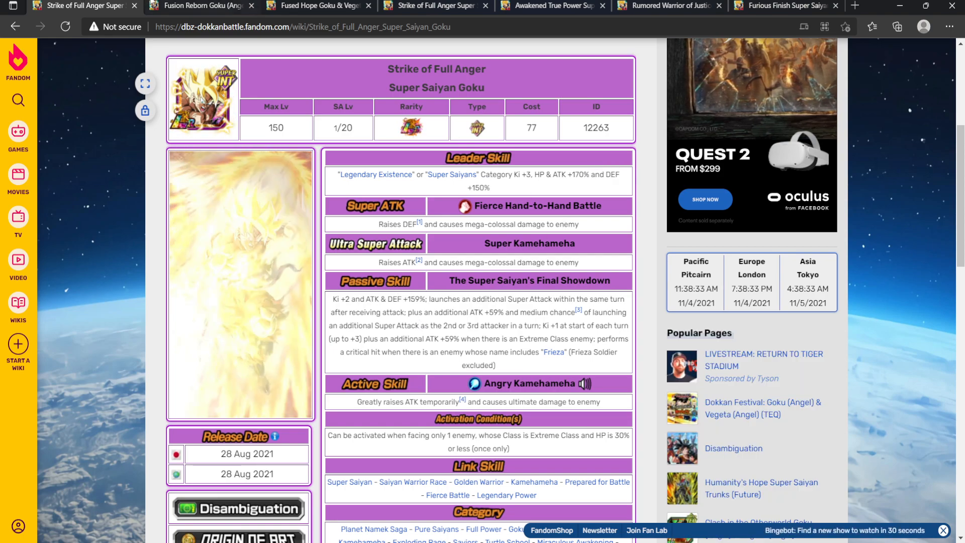
- Alternate between the Super Gogeta and Super Vegito pages several times, finishing on Gogeta
{"action": "left_click", "coordinate": [200, 6]}
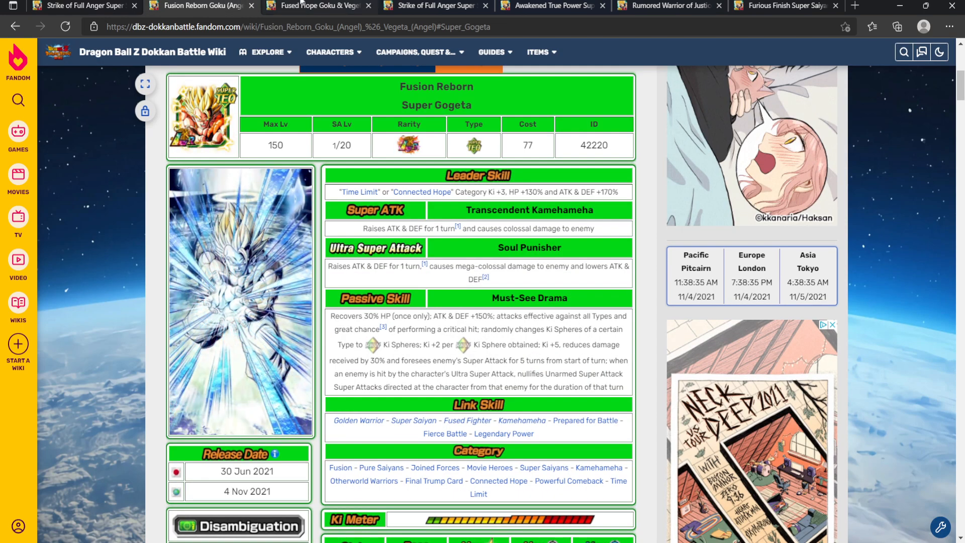
{"action": "left_click", "coordinate": [314, 6]}
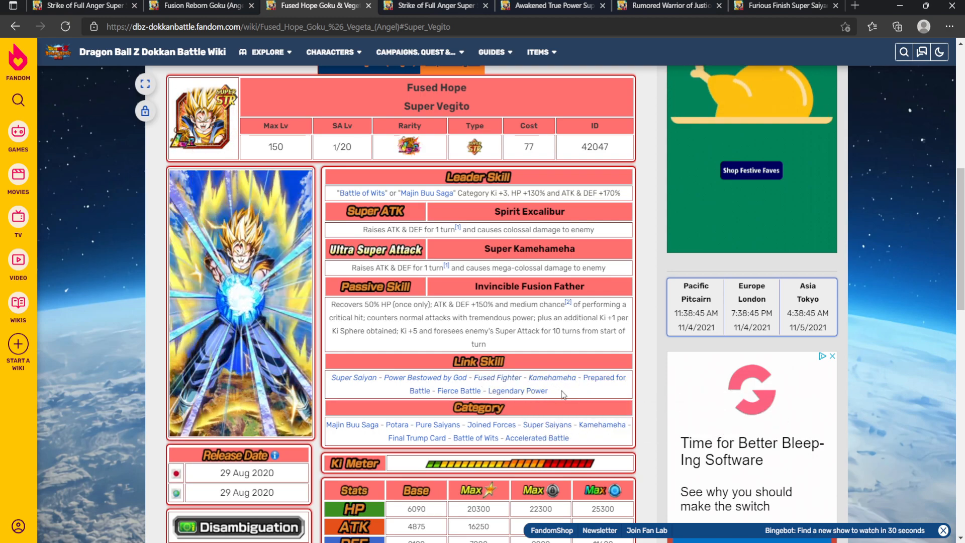
{"action": "left_click", "coordinate": [200, 6]}
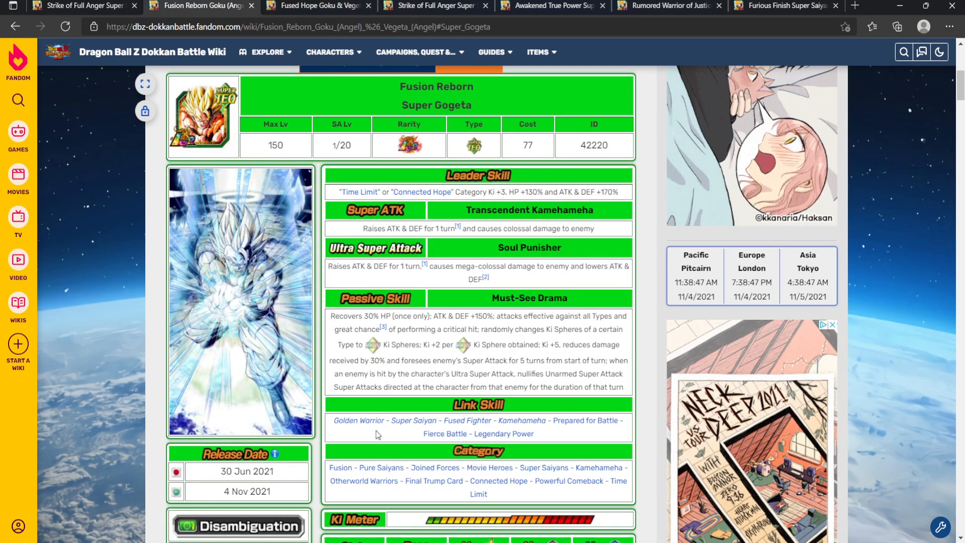
{"action": "mouse_move", "coordinate": [413, 421]}
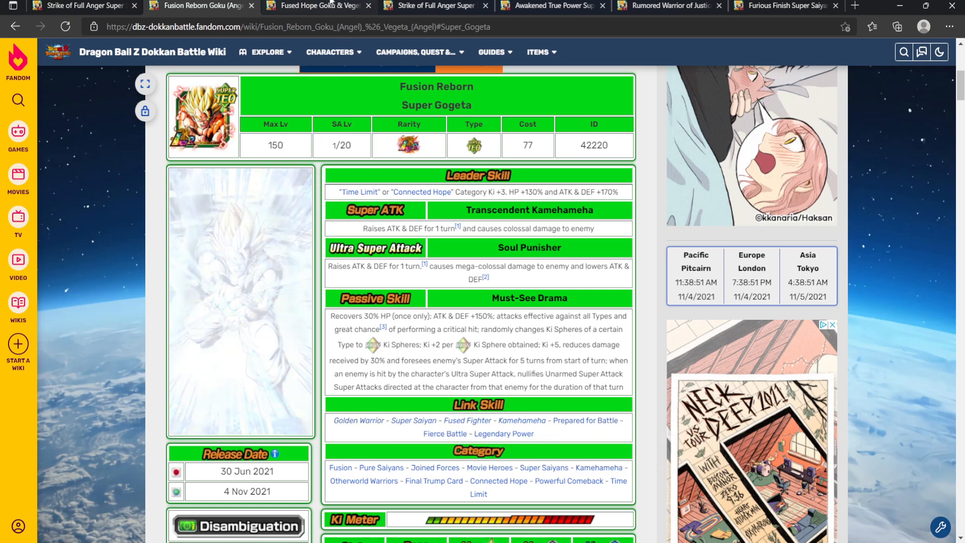
{"action": "left_click", "coordinate": [314, 6]}
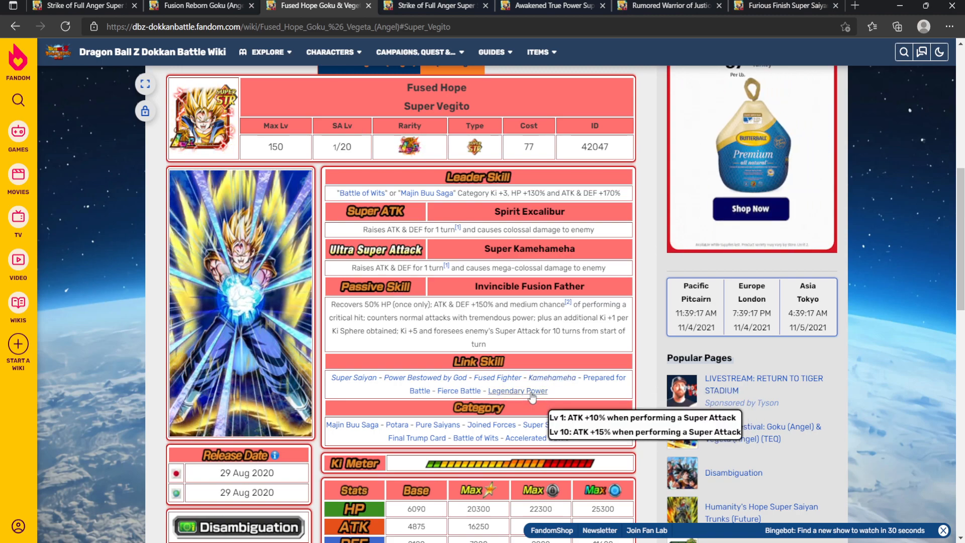
{"action": "left_click", "coordinate": [197, 6]}
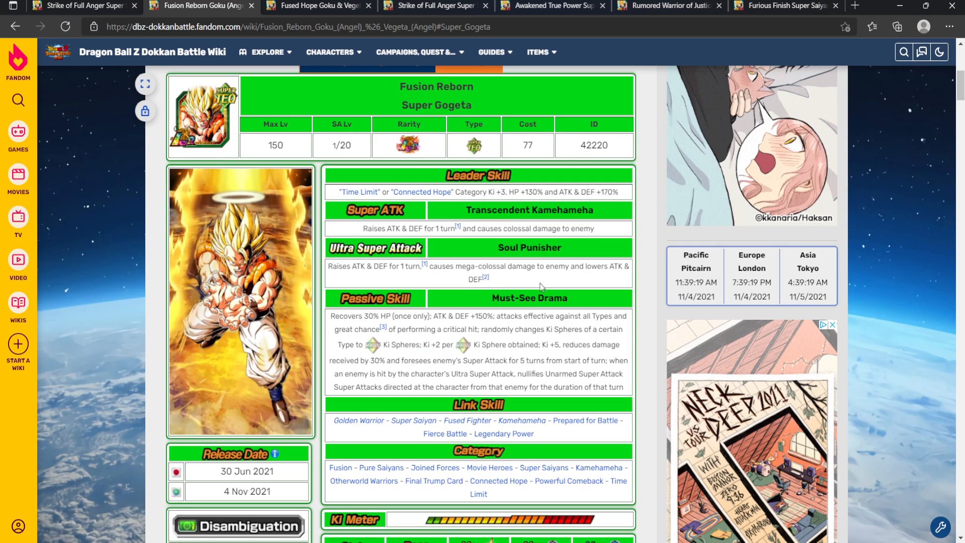
{"action": "left_click", "coordinate": [317, 6]}
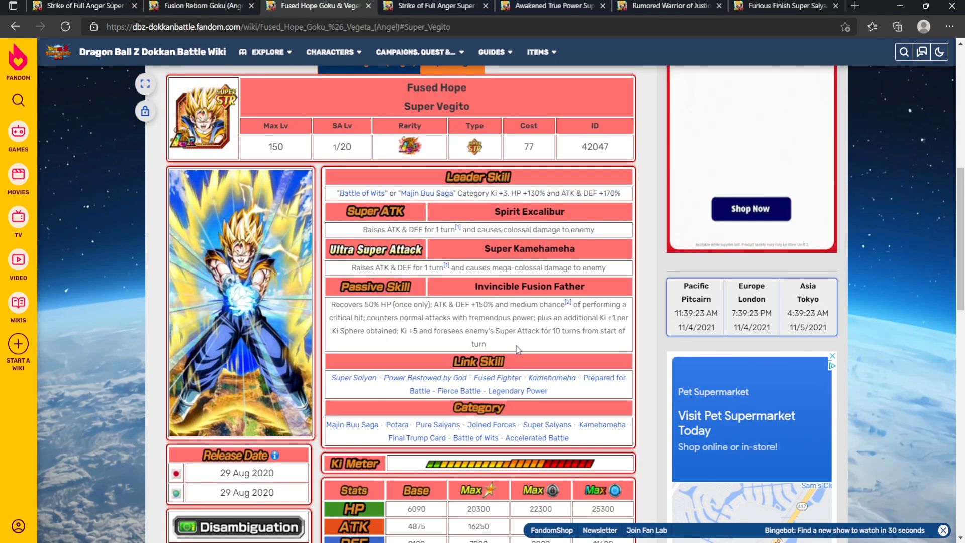
{"action": "left_click", "coordinate": [198, 6]}
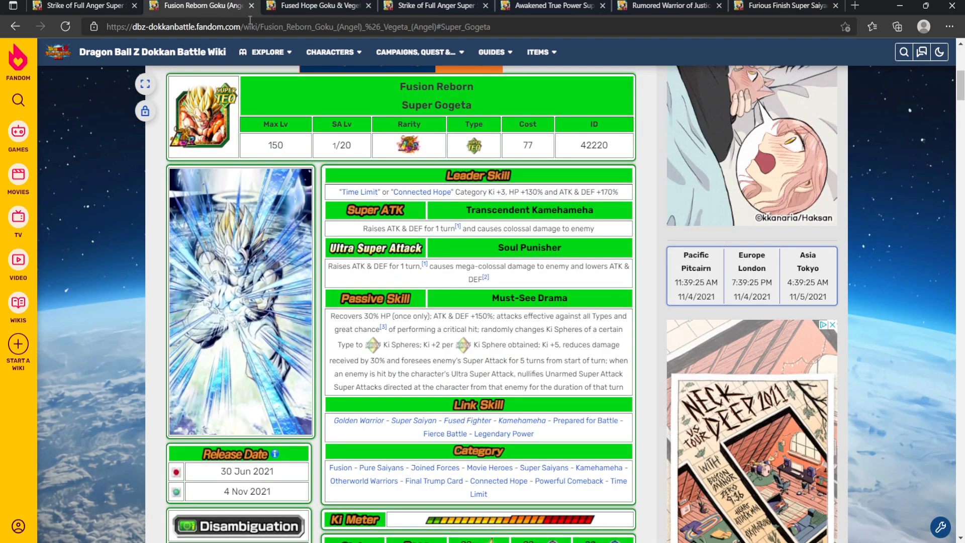
{"action": "left_click_drag", "start_coordinate": [368, 343], "coordinate": [623, 386]}
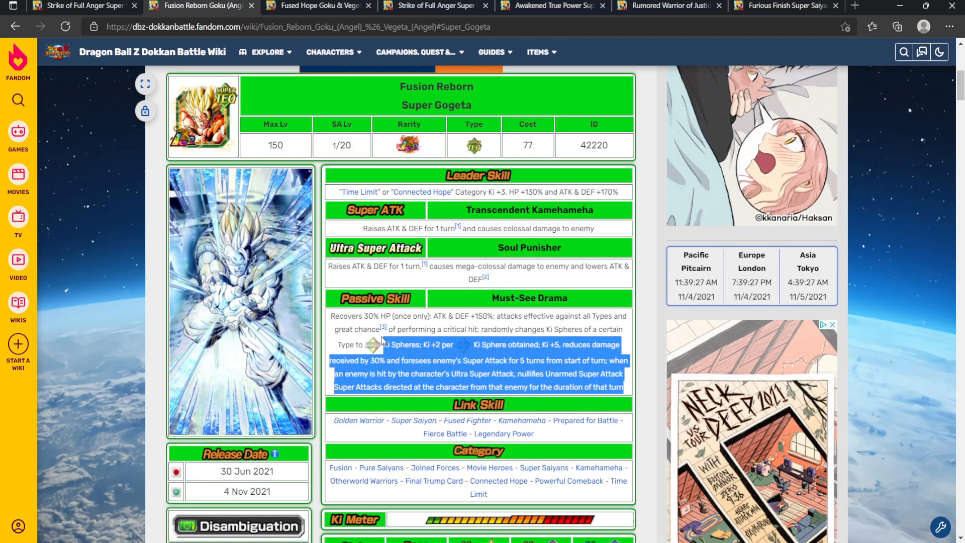
{"action": "left_click", "coordinate": [314, 5]}
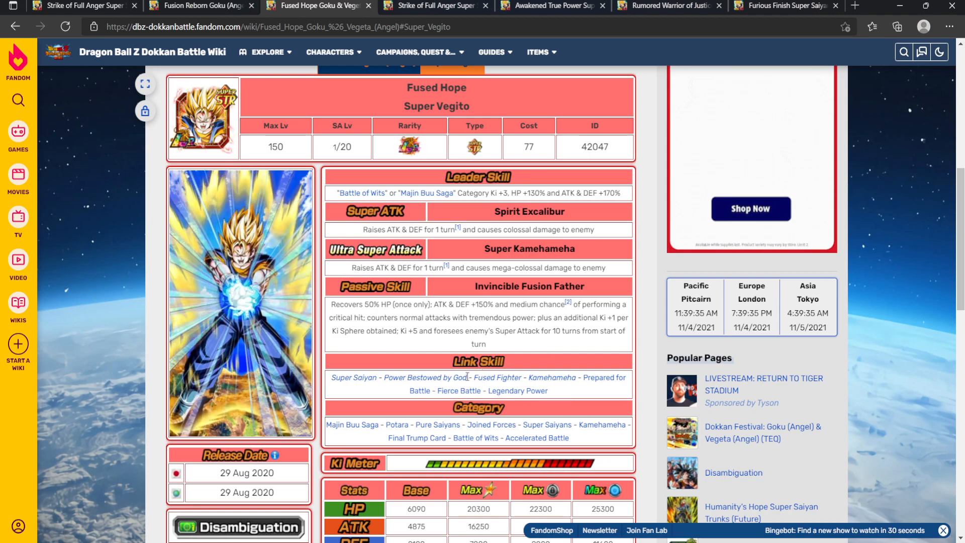
{"action": "left_click_drag", "start_coordinate": [332, 304], "coordinate": [399, 304]}
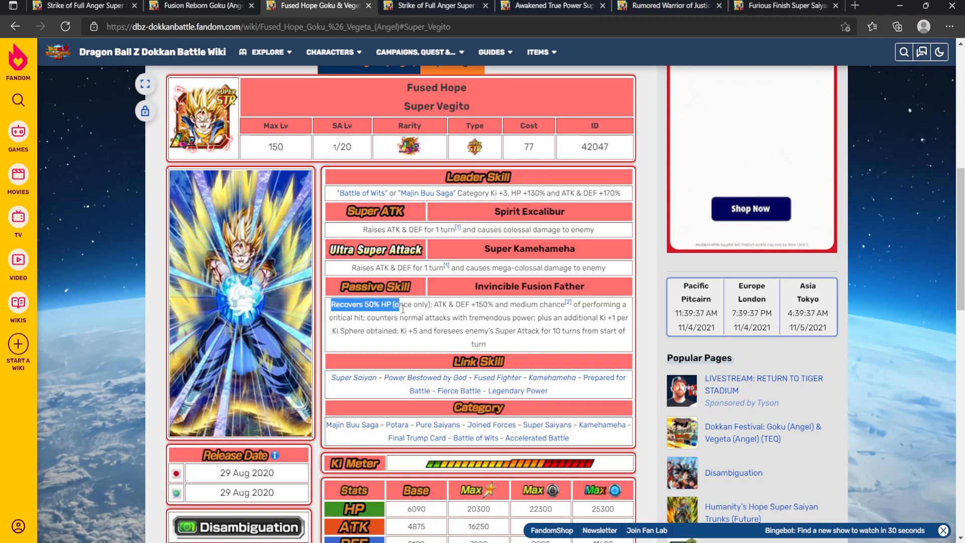
{"action": "left_click", "coordinate": [202, 6]}
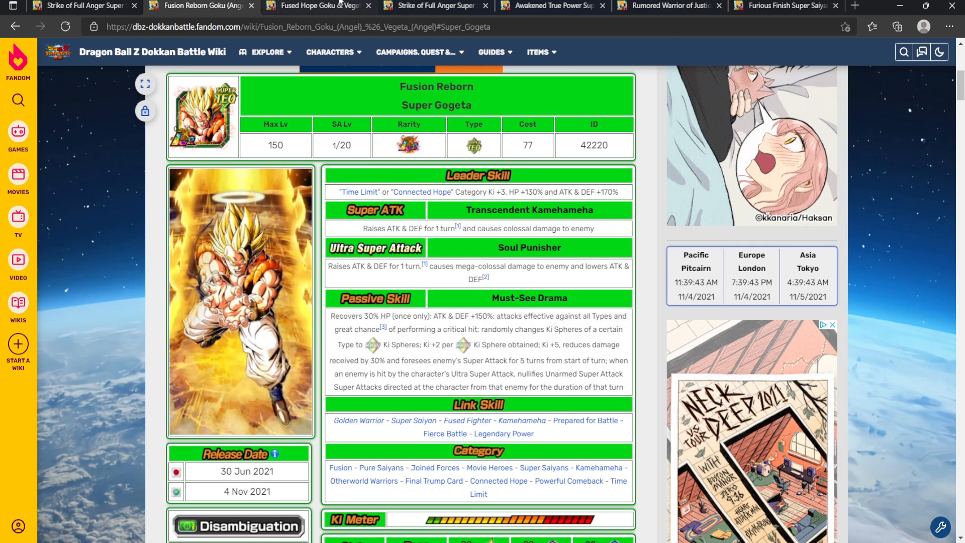
{"action": "left_click", "coordinate": [314, 6]}
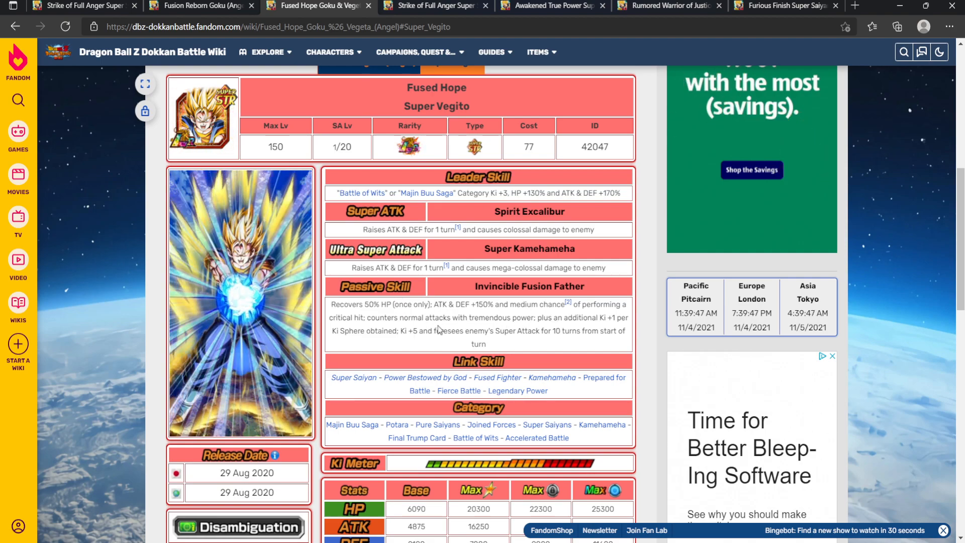
{"action": "left_click", "coordinate": [199, 5]}
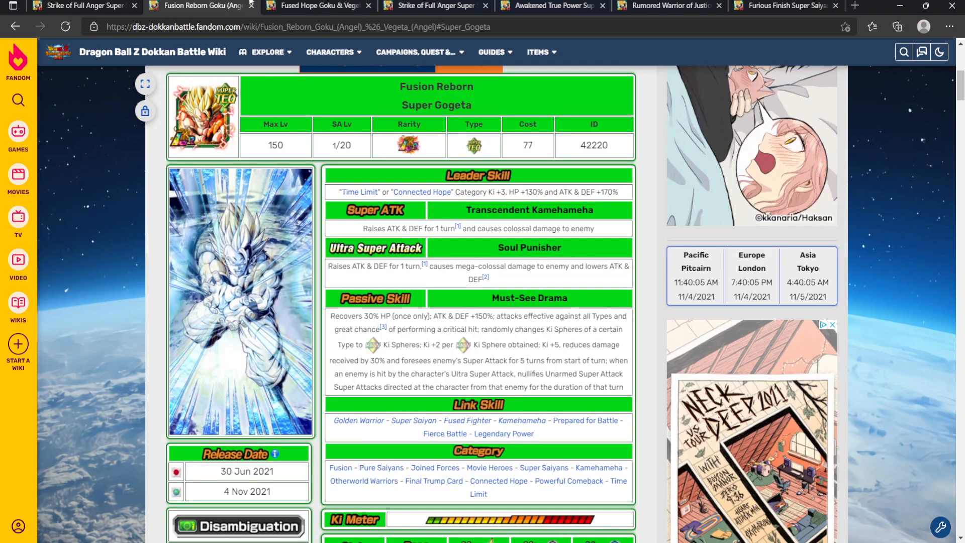
- Show the Goku (Angel) & Vegeta (Angel) card and highlight Fused Hope's 77% HP Special Fusion condition
{"action": "left_click", "coordinate": [331, 52]}
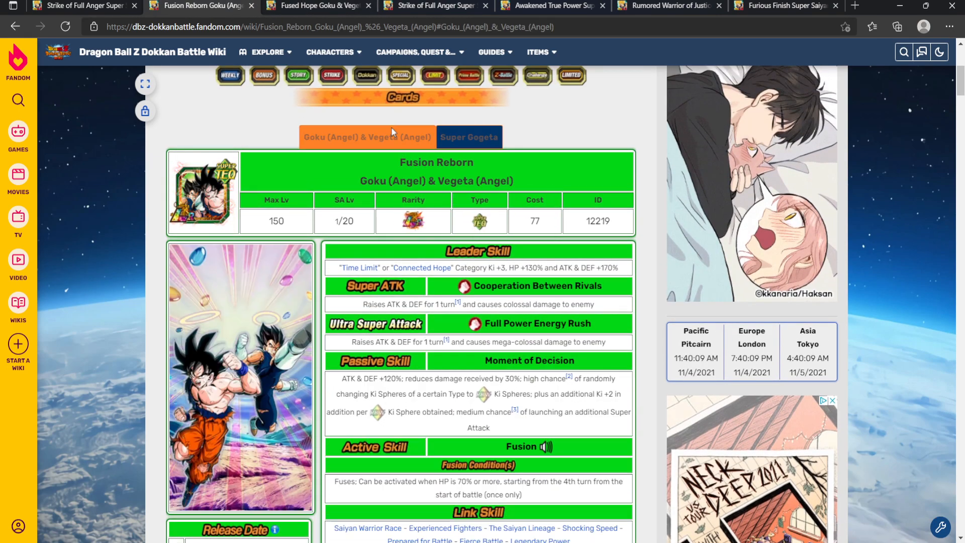
{"action": "scroll", "scroll_direction": "down", "scroll_amount": 3}
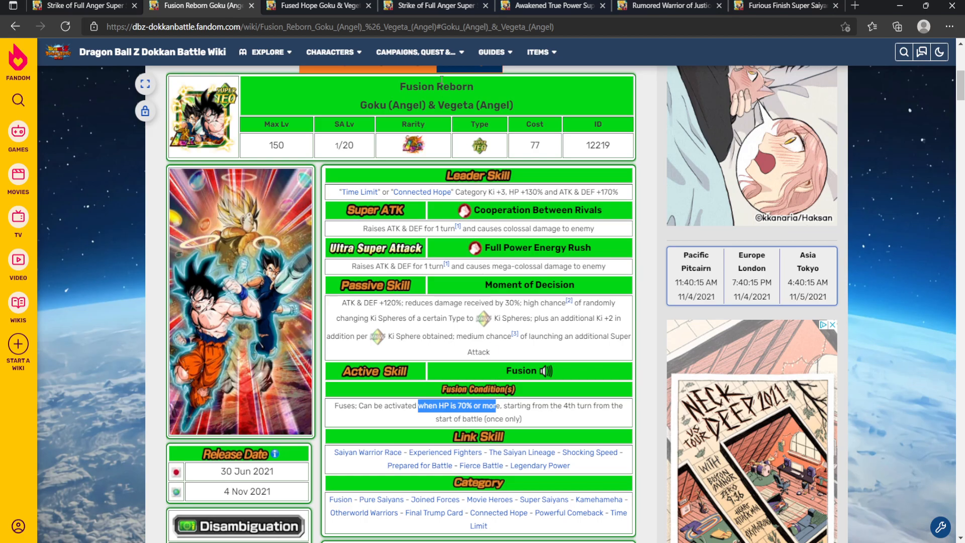
{"action": "left_click", "coordinate": [314, 6]}
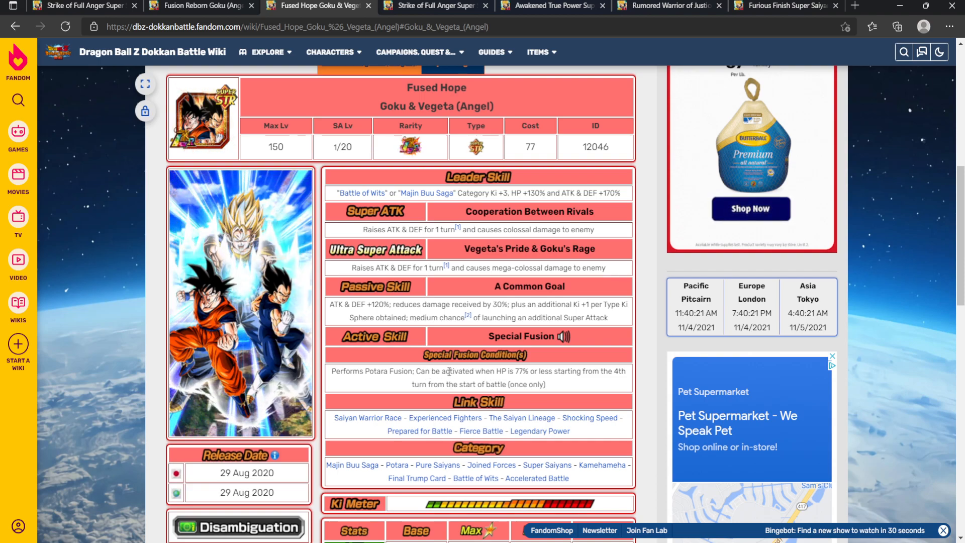
{"action": "left_click_drag", "start_coordinate": [441, 371], "coordinate": [555, 371]}
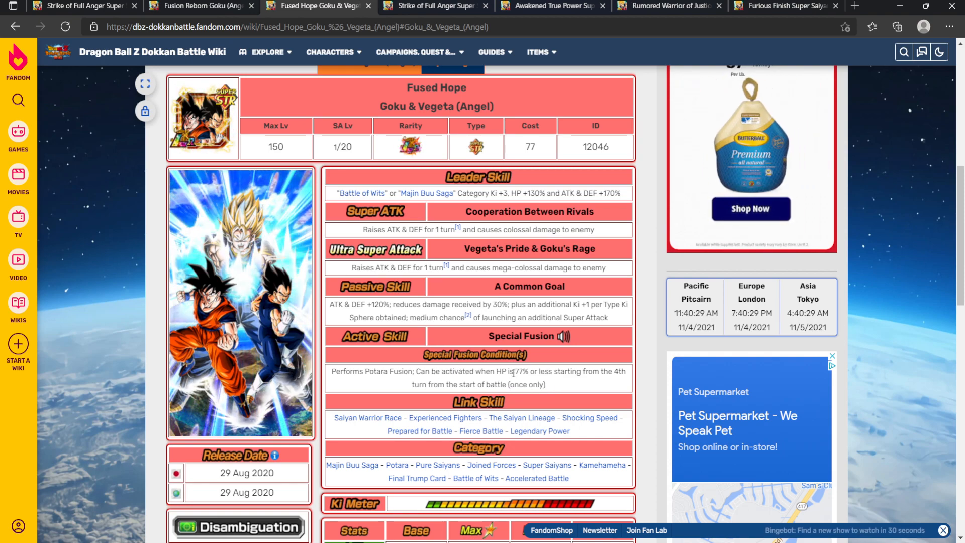
{"action": "double_click", "coordinate": [520, 371]}
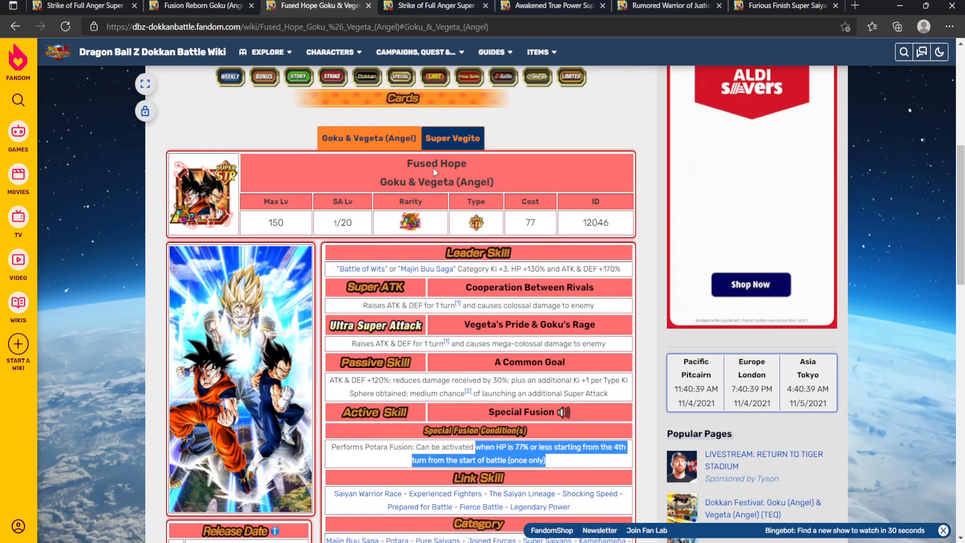
- Compare with the Fusion Reborn card, then move to the Awakened True Power Super Saiyan Gohan (Youth) page
{"action": "left_click", "coordinate": [197, 6]}
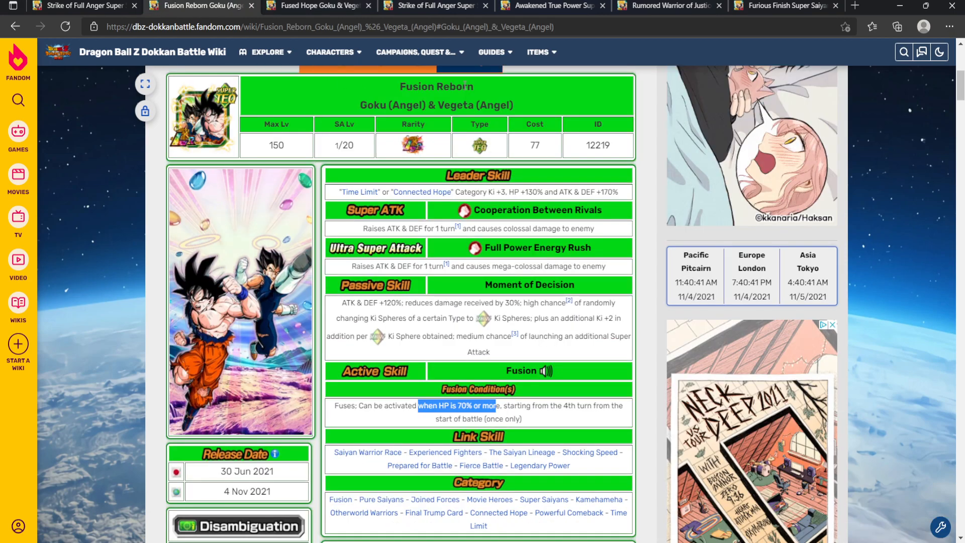
{"action": "left_click", "coordinate": [529, 371]}
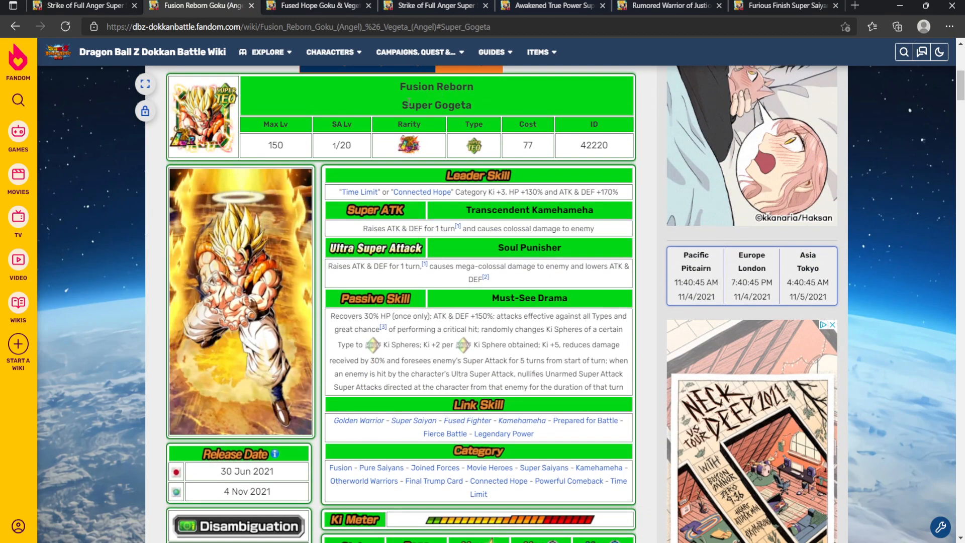
{"action": "left_click", "coordinate": [431, 5]}
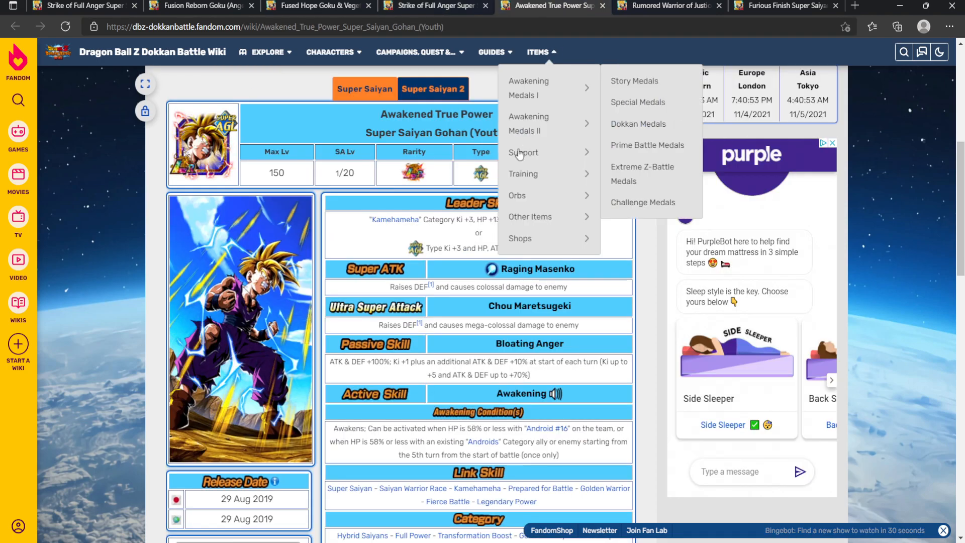
{"action": "left_click", "coordinate": [578, 351]}
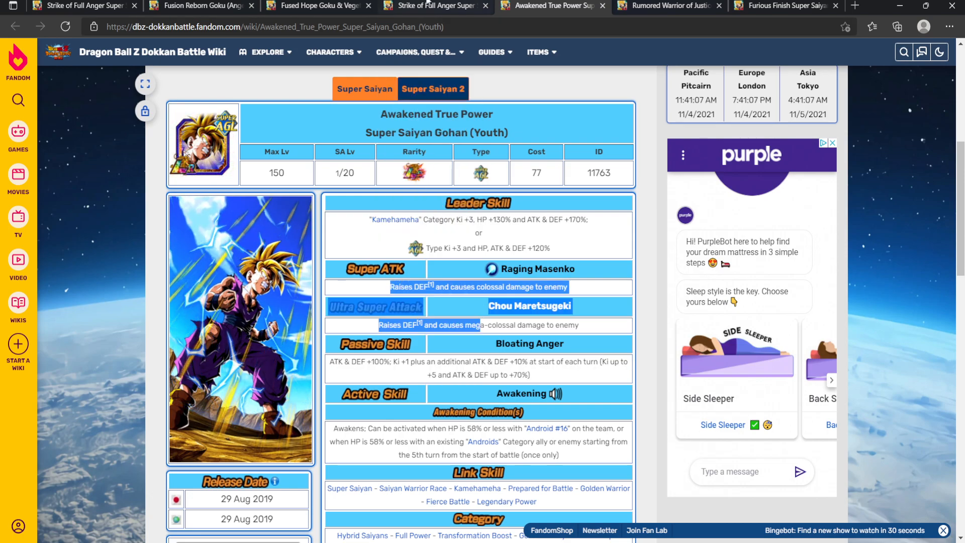
{"action": "left_click", "coordinate": [433, 5]}
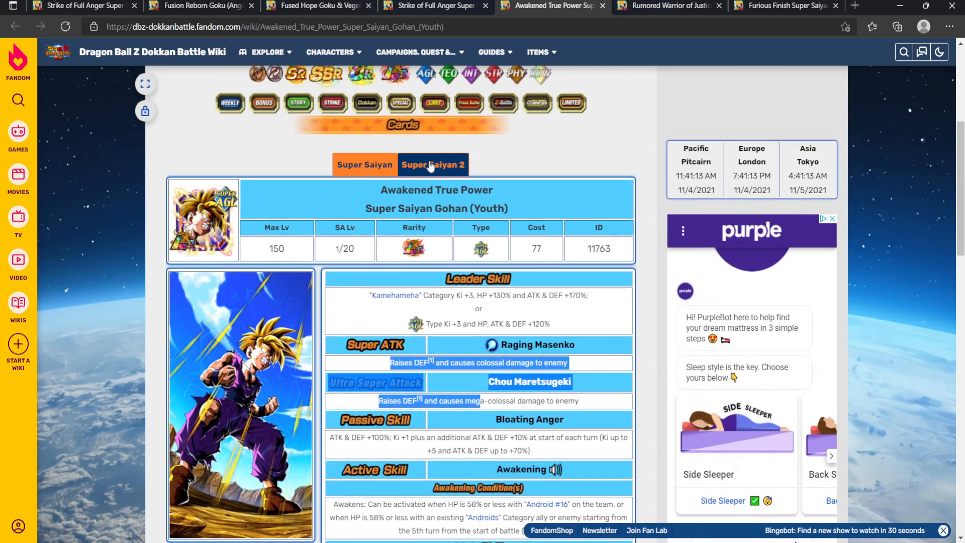
{"action": "left_click", "coordinate": [432, 165]}
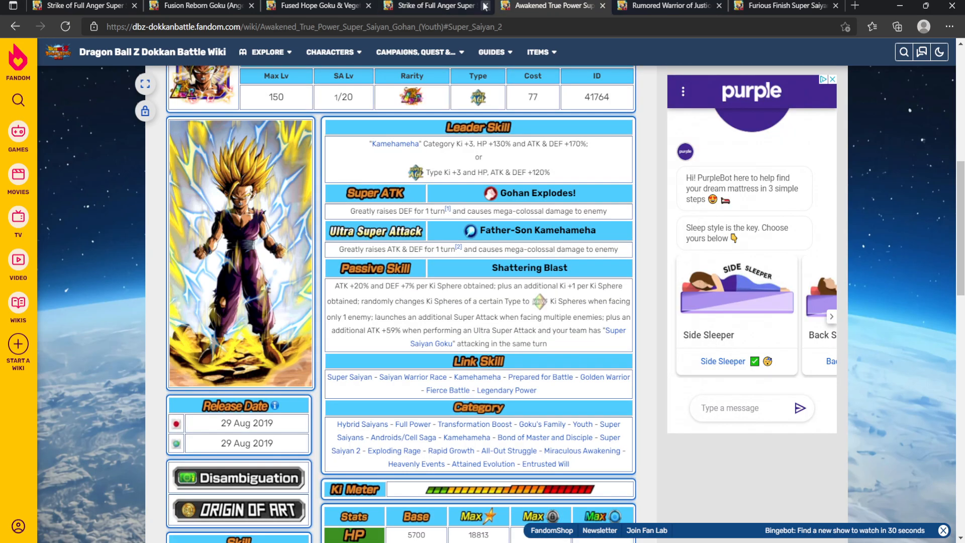
{"action": "left_click", "coordinate": [538, 52]}
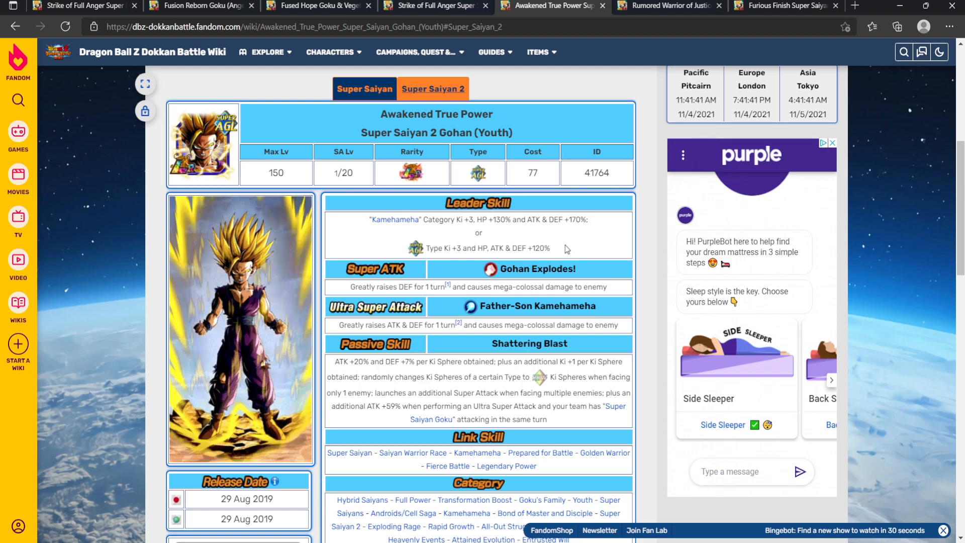
{"action": "left_click", "coordinate": [197, 6]}
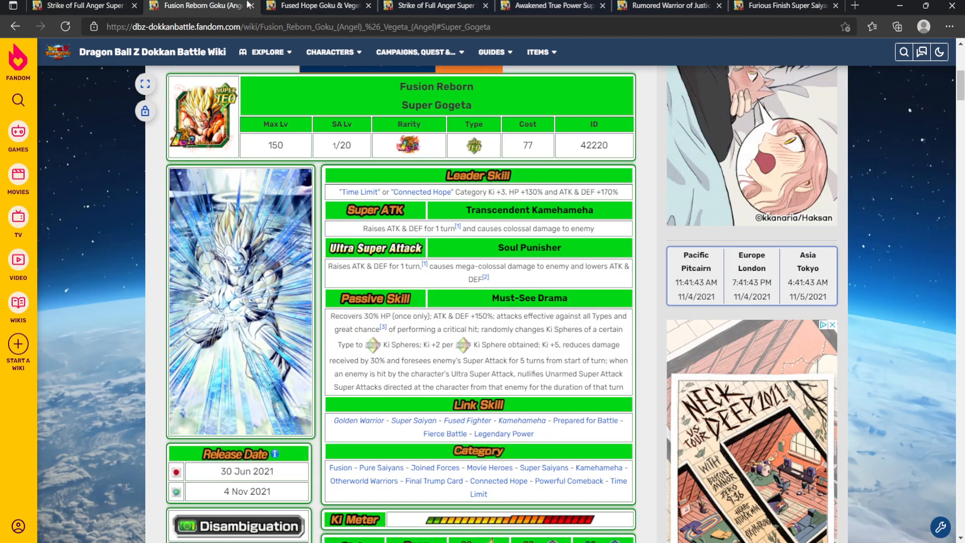
{"action": "left_click", "coordinate": [313, 6]}
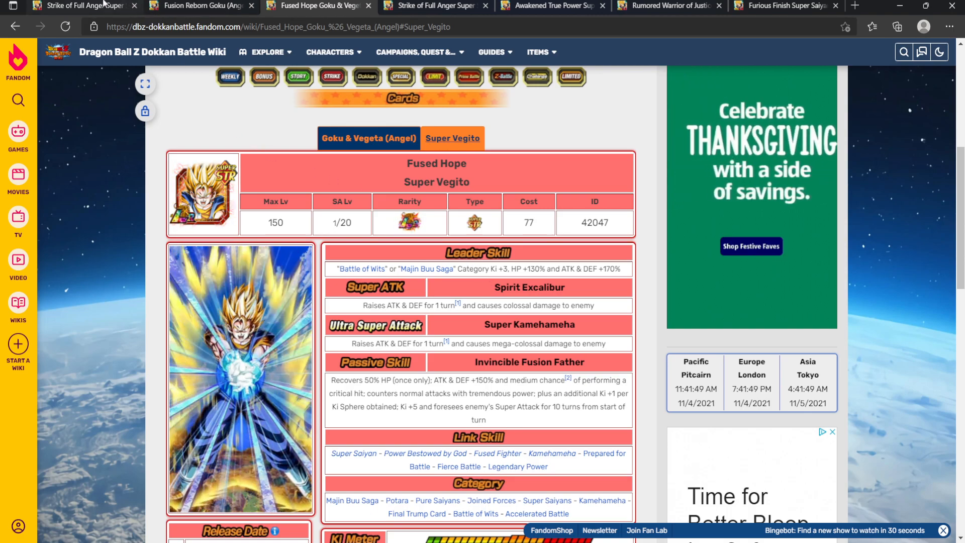
{"action": "left_click", "coordinate": [80, 5]}
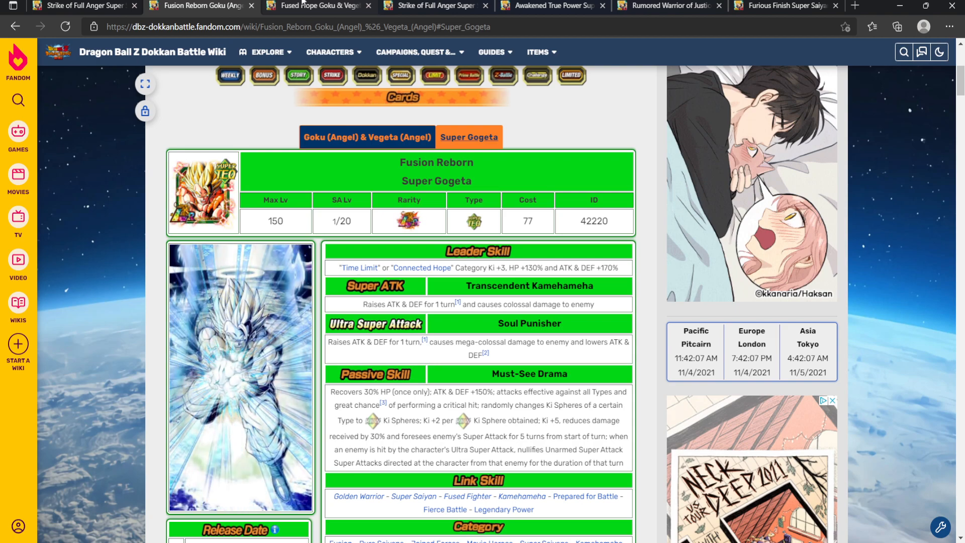
{"action": "left_click", "coordinate": [552, 6]}
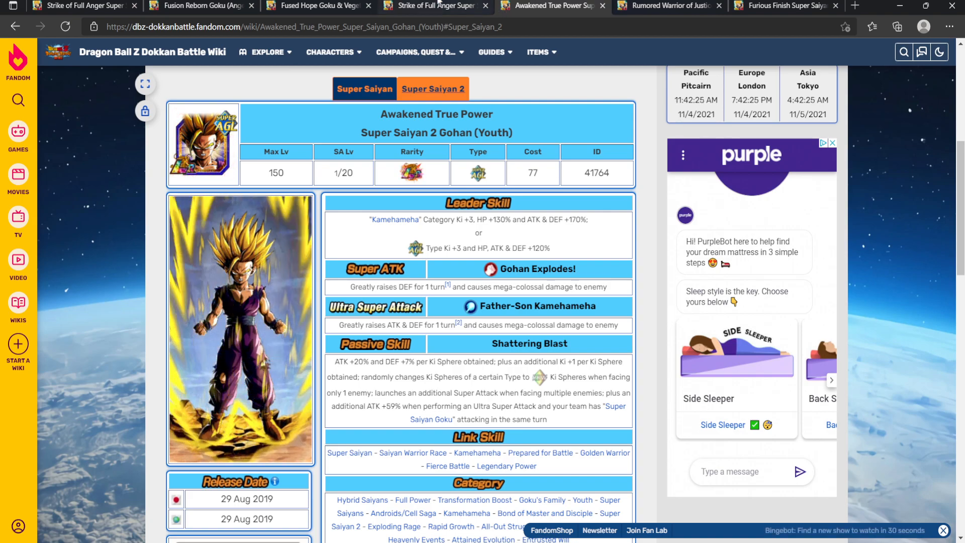
{"action": "left_click", "coordinate": [434, 6]}
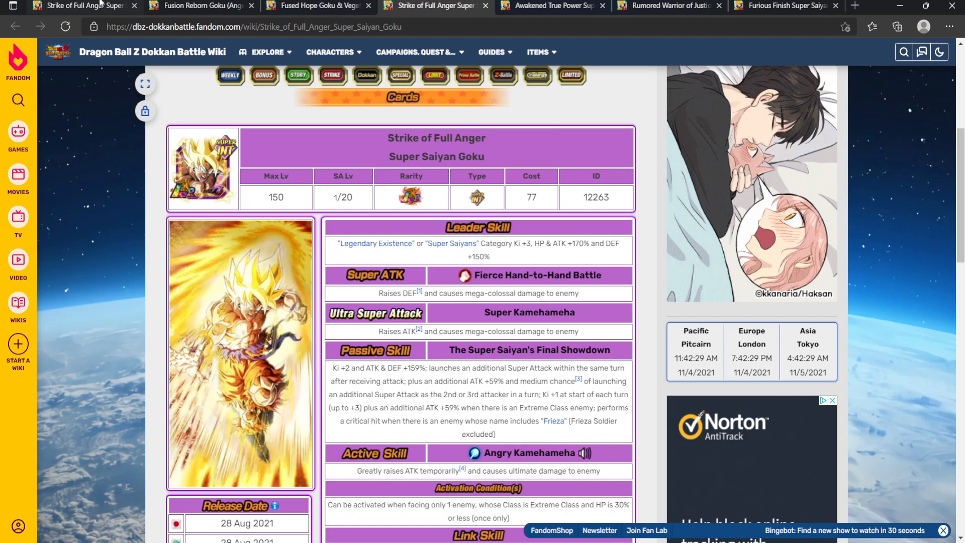
- Cycle through the Gogeta, Vegito and Gohan (Youth) pages, then reach the Super Saiyan Gohan (Teen) page
{"action": "scroll", "scroll_direction": "down", "scroll_amount": 3}
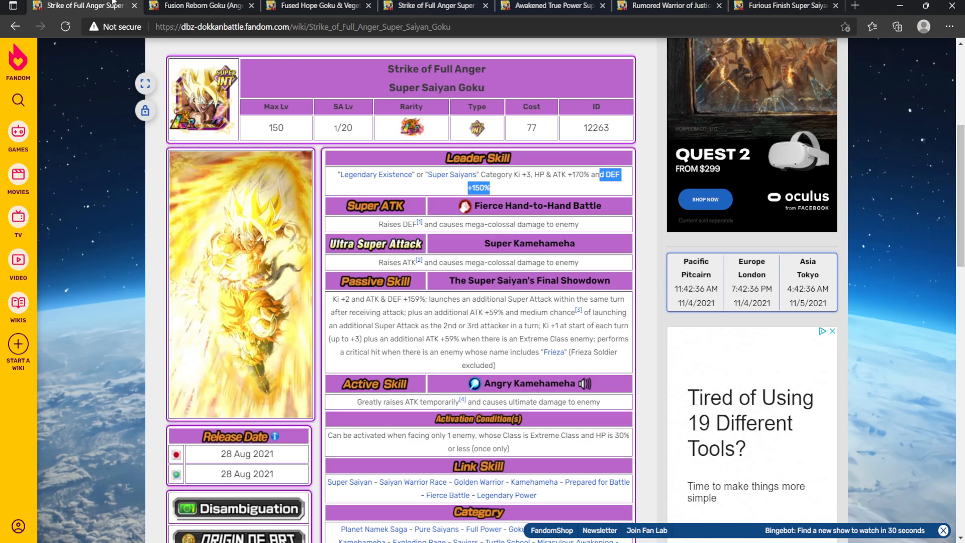
{"action": "left_click", "coordinate": [200, 5]}
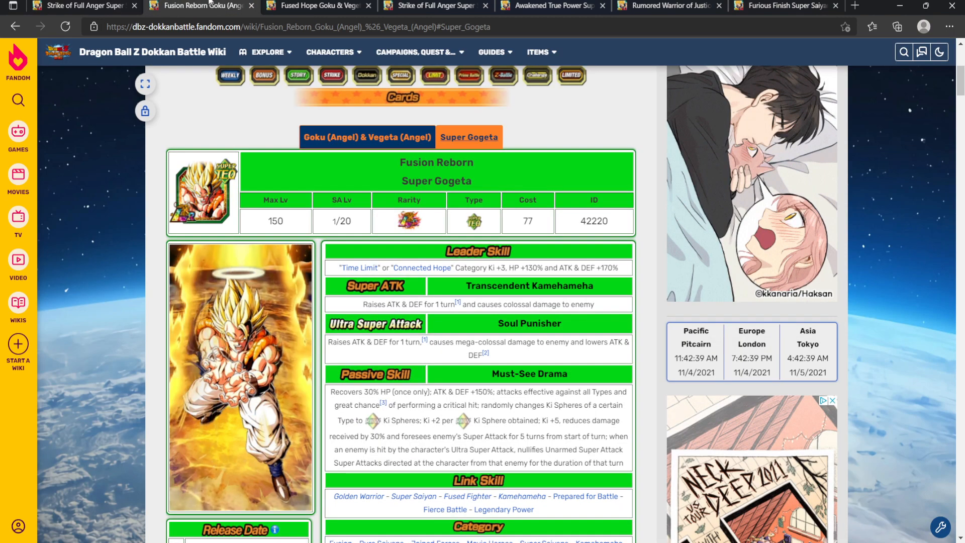
{"action": "left_click", "coordinate": [316, 5]}
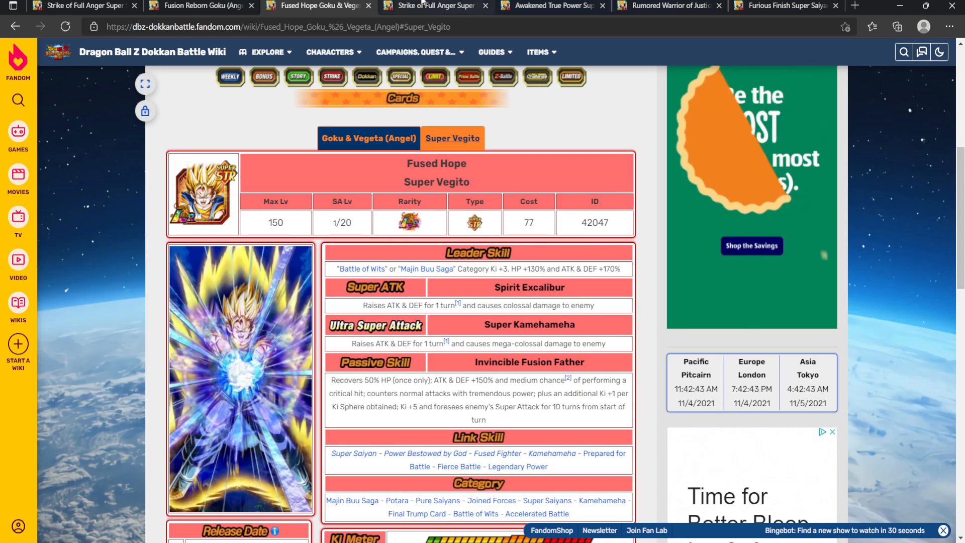
{"action": "left_click", "coordinate": [434, 5]}
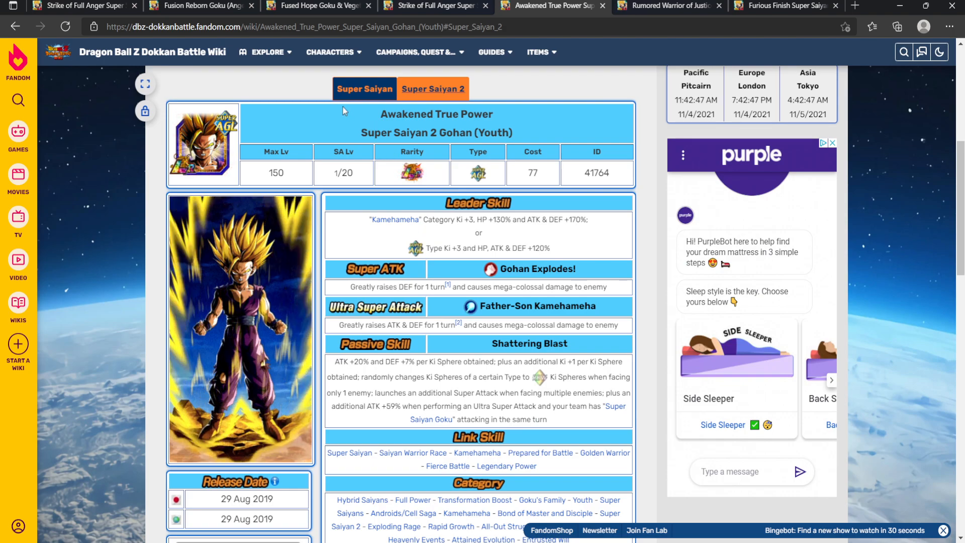
{"action": "left_click", "coordinate": [365, 88]}
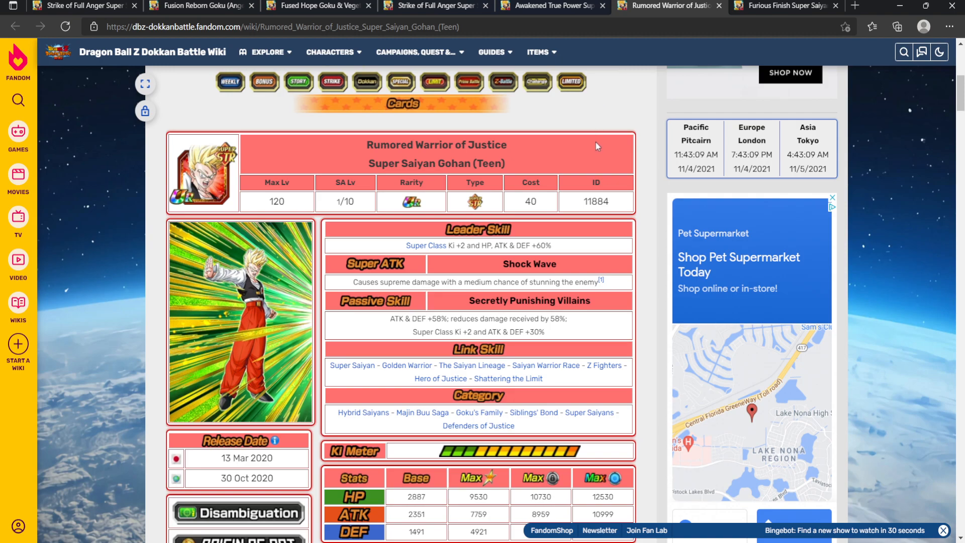
{"action": "mouse_move", "coordinate": [686, 189]}
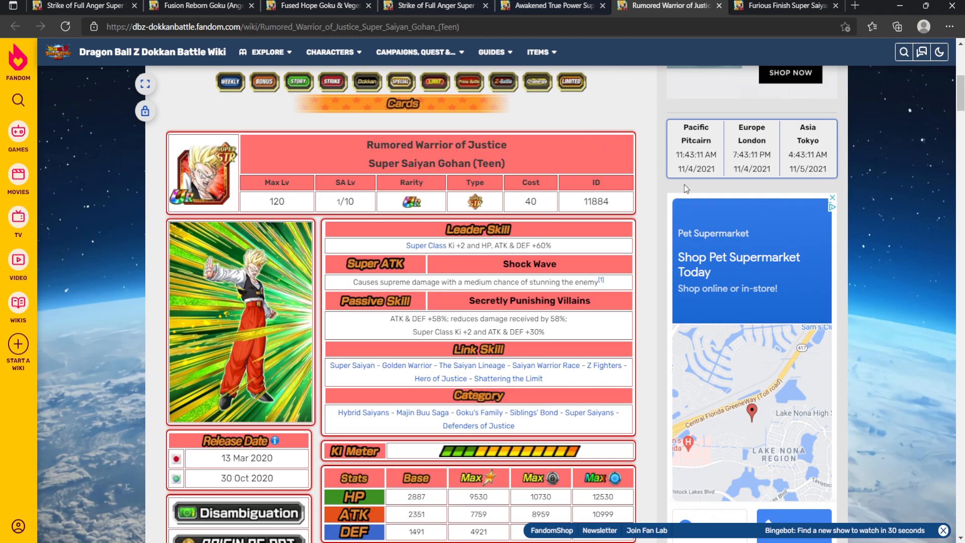
{"action": "mouse_move", "coordinate": [451, 275]}
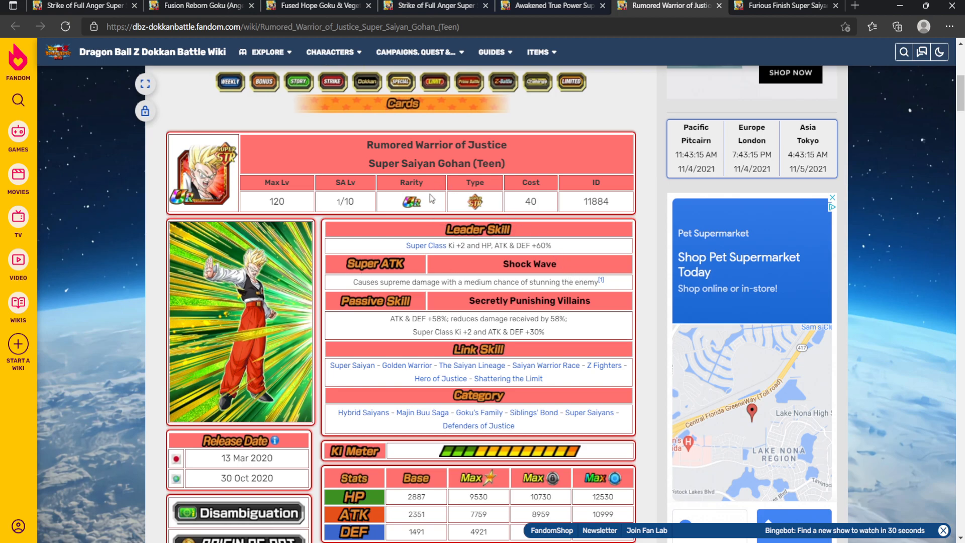
- Highlight the (Teen) part of Gohan's name, read his passive, then check the Super Vegito page
{"action": "left_click_drag", "start_coordinate": [458, 164], "coordinate": [504, 164]}
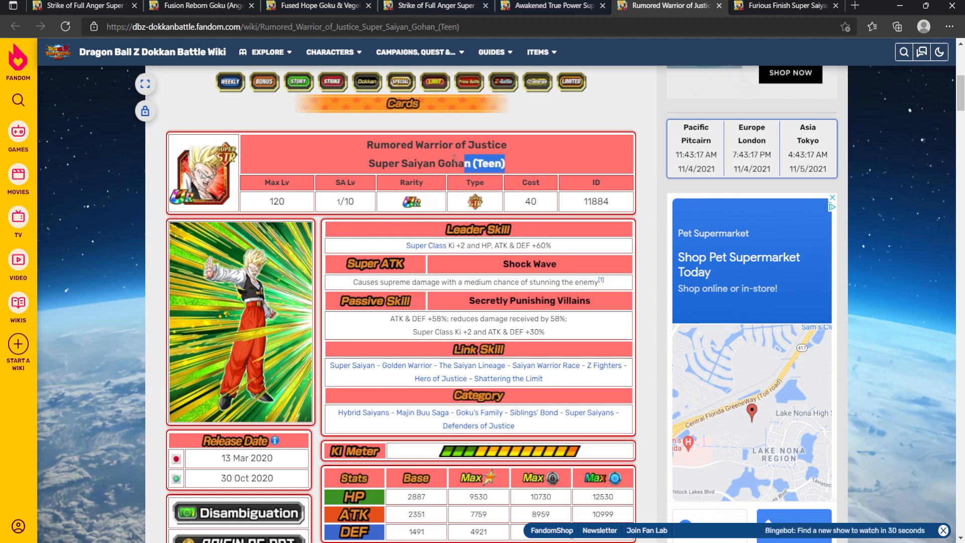
{"action": "scroll", "scroll_direction": "down", "scroll_amount": 3}
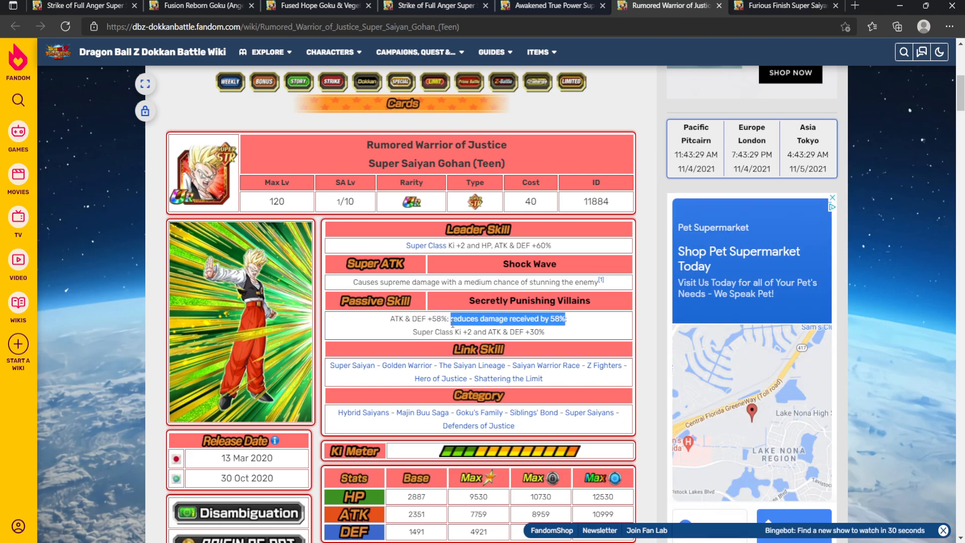
{"action": "mouse_move", "coordinate": [550, 332]}
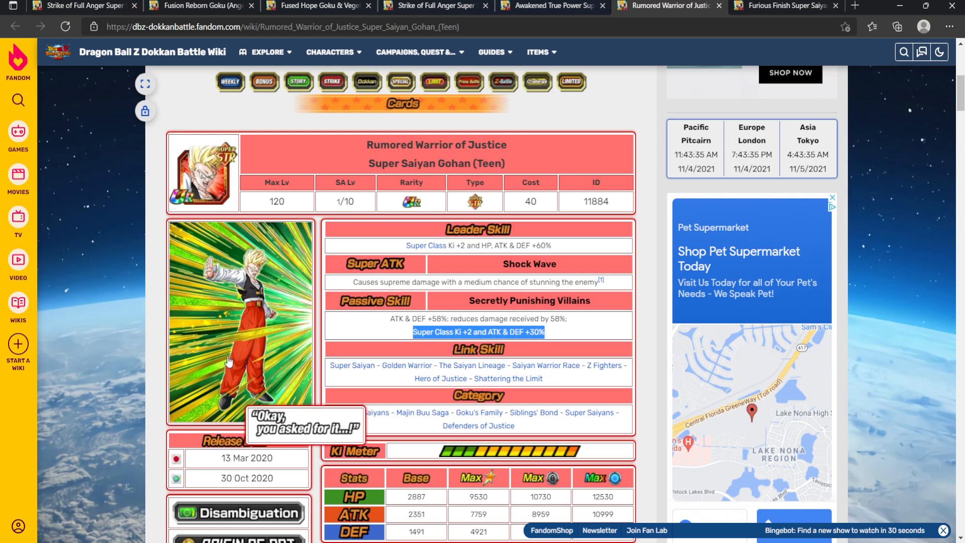
{"action": "left_click", "coordinate": [317, 6]}
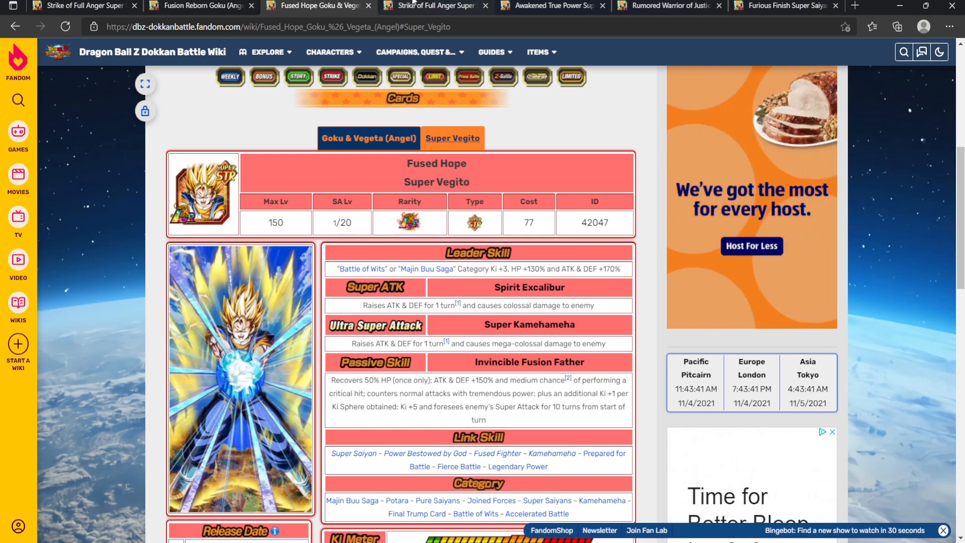
- View the Super Saiyan form of Gohan (Youth), then return to the Teen Gohan page and read further down
{"action": "left_click", "coordinate": [552, 6]}
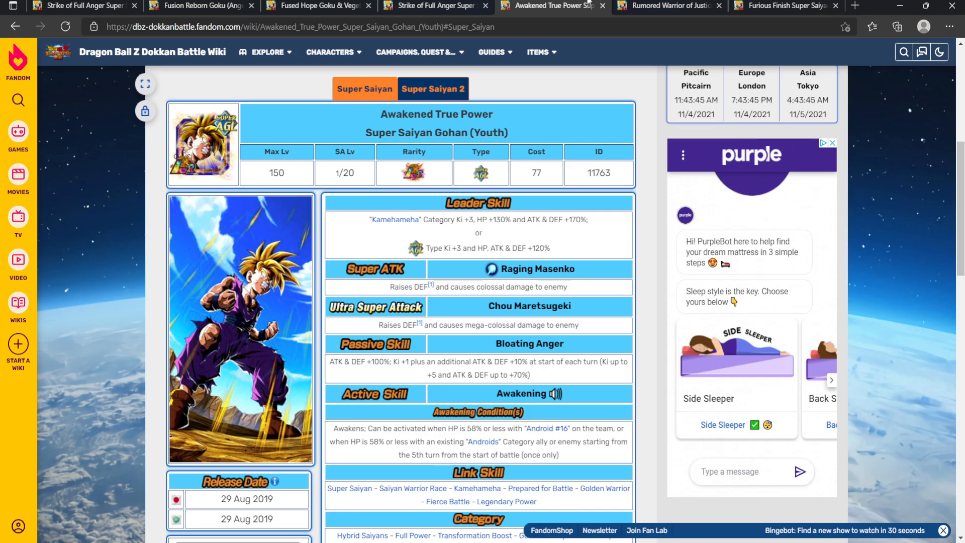
{"action": "left_click", "coordinate": [669, 5]}
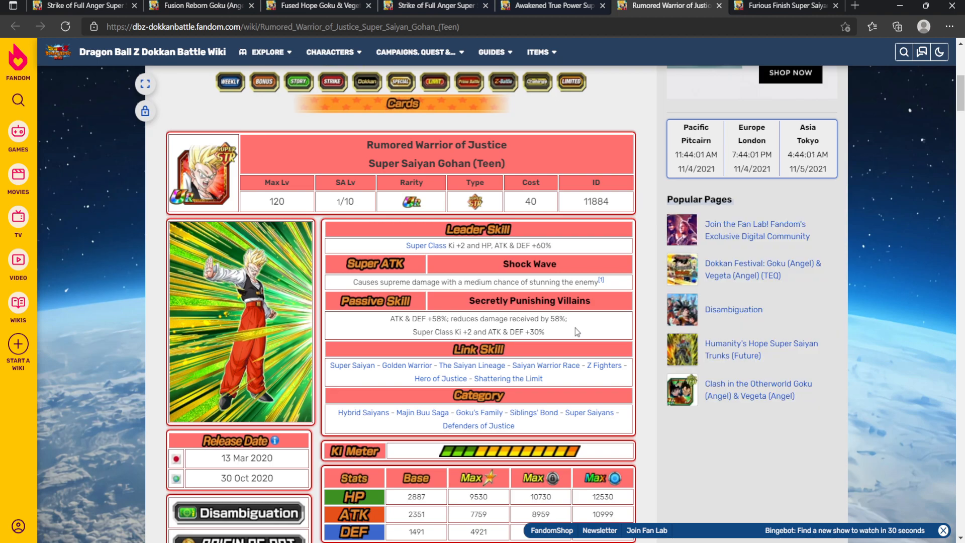
{"action": "scroll", "scroll_direction": "down", "scroll_amount": 3}
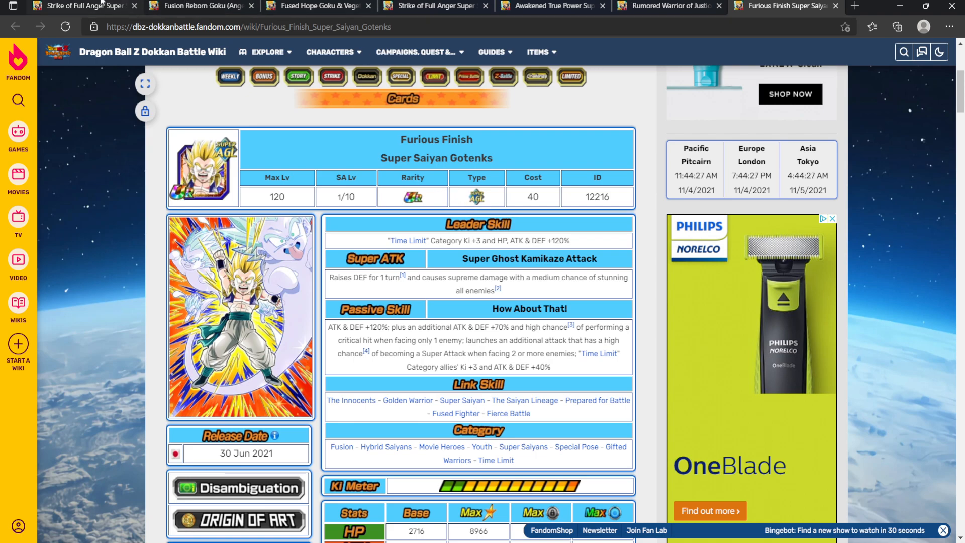
{"action": "left_click", "coordinate": [551, 6]}
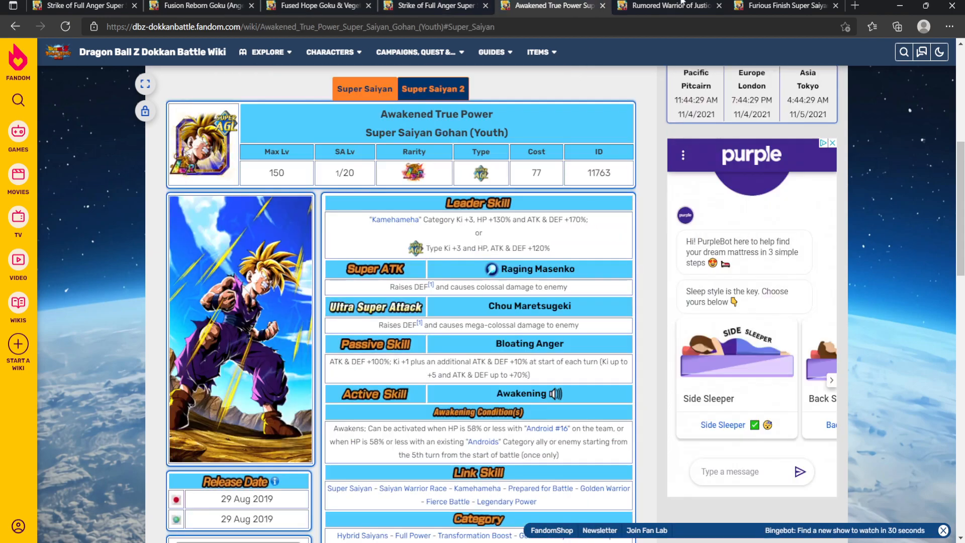
{"action": "left_click", "coordinate": [782, 6]}
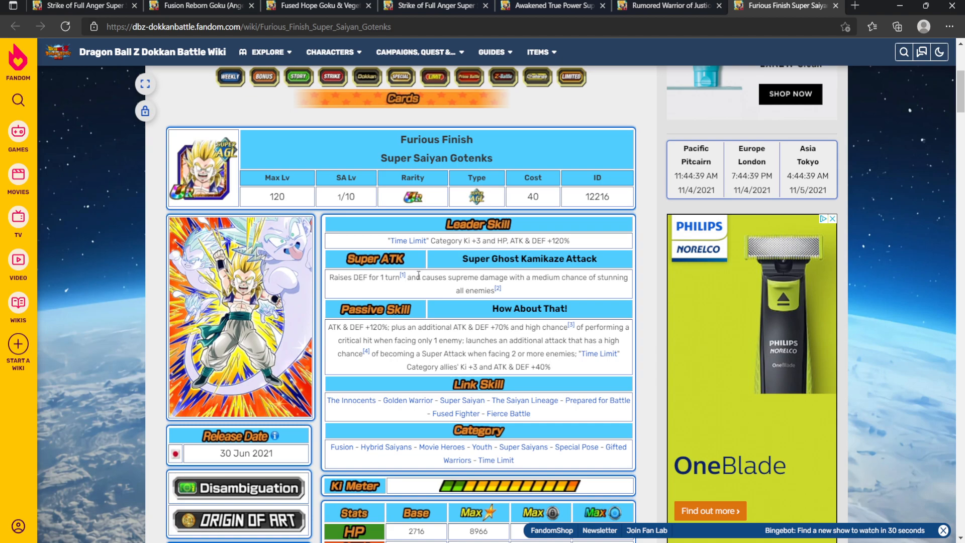
{"action": "left_click_drag", "start_coordinate": [414, 278], "coordinate": [489, 277]}
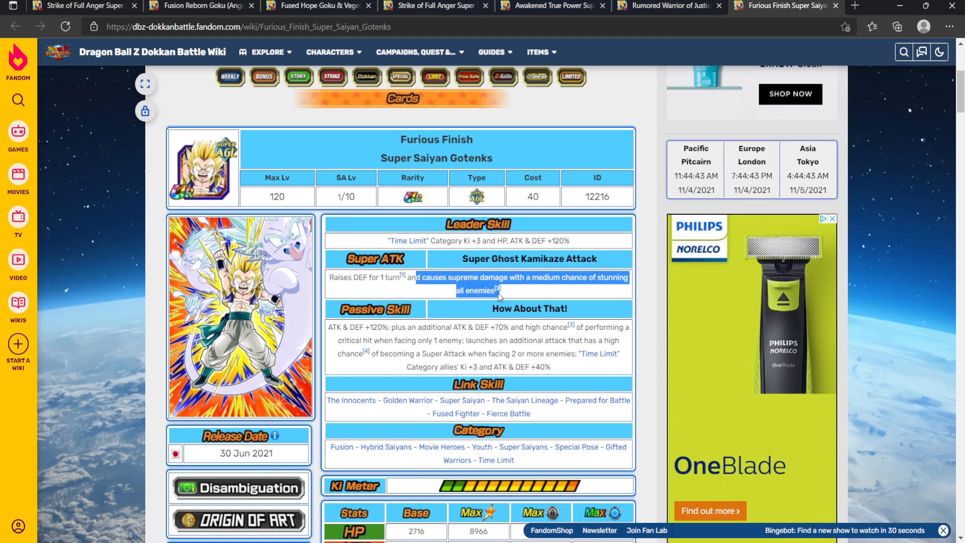
{"action": "left_click", "coordinate": [532, 291]}
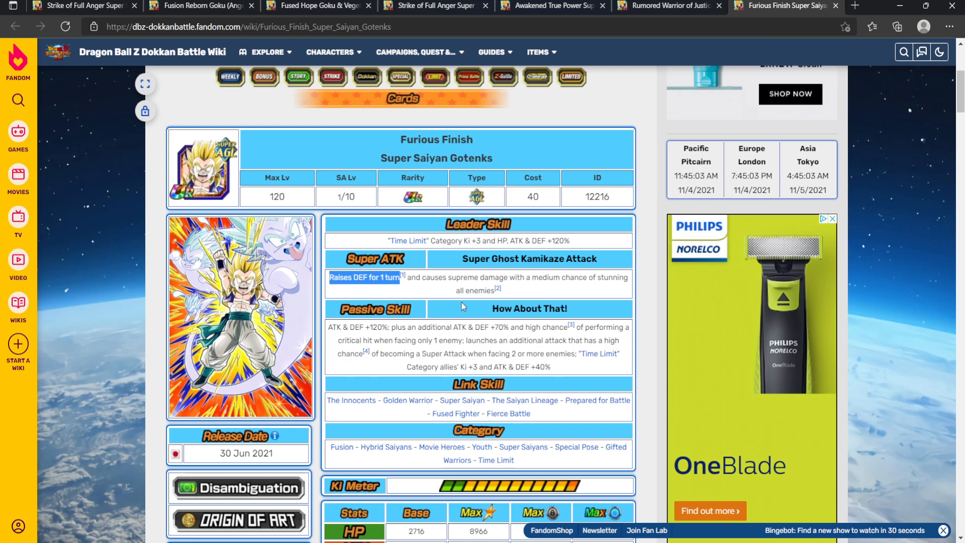
{"action": "mouse_move", "coordinate": [590, 356]}
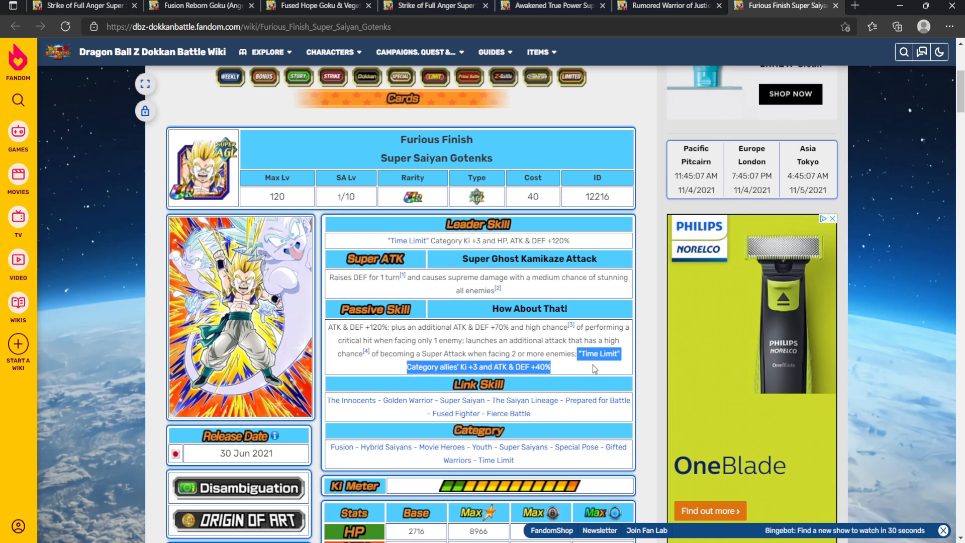
{"action": "left_click", "coordinate": [197, 5]}
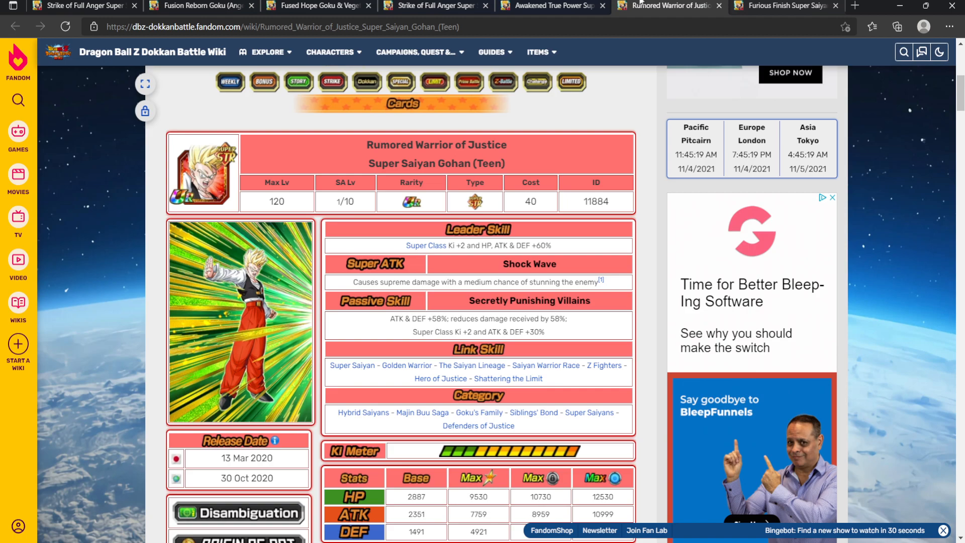
- Switch to the Fused Hope Super Vegito page and read its skills and stats
{"action": "left_click", "coordinate": [200, 6]}
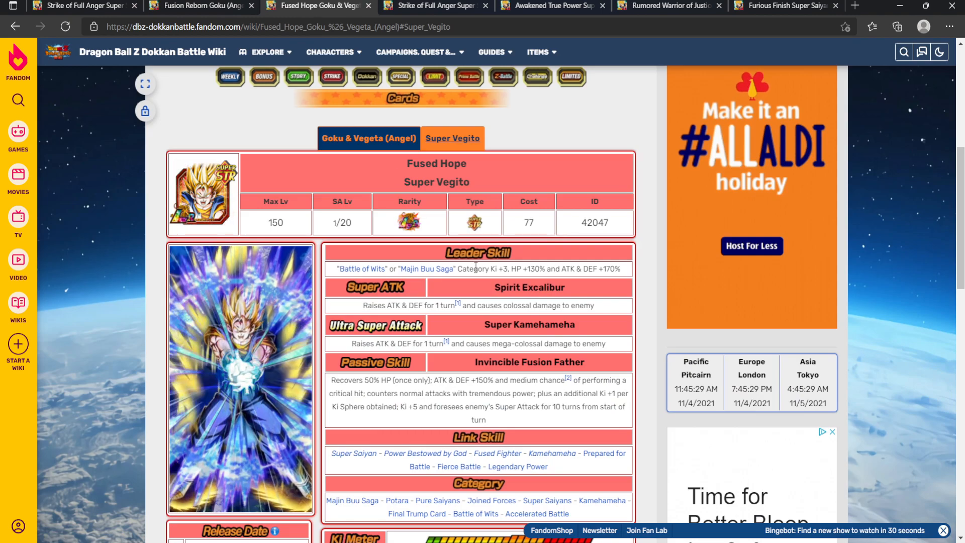
{"action": "scroll", "scroll_direction": "down", "scroll_amount": 3}
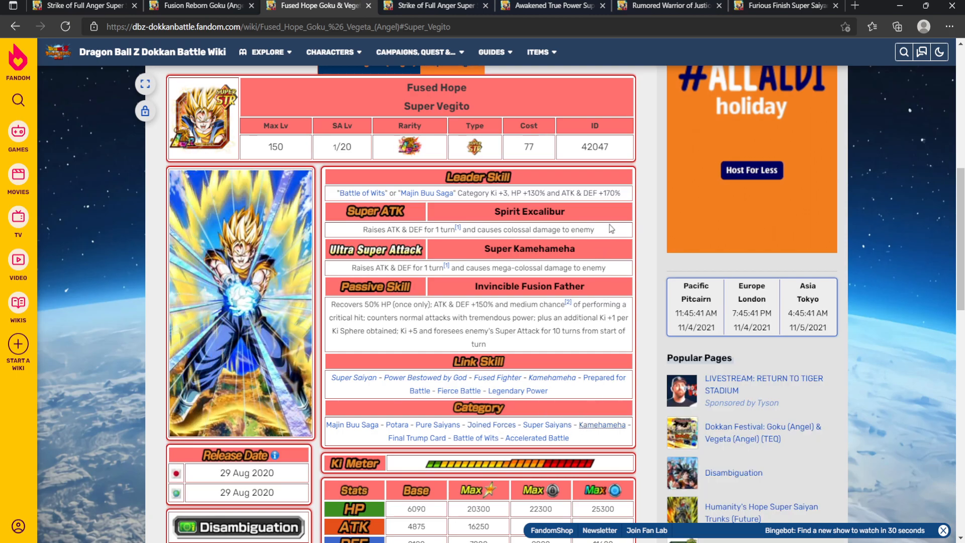
- Follow the Kamehameha category link and highlight part of Jackie Chun (Max Power)'s passive skill text
{"action": "left_click", "coordinate": [603, 425]}
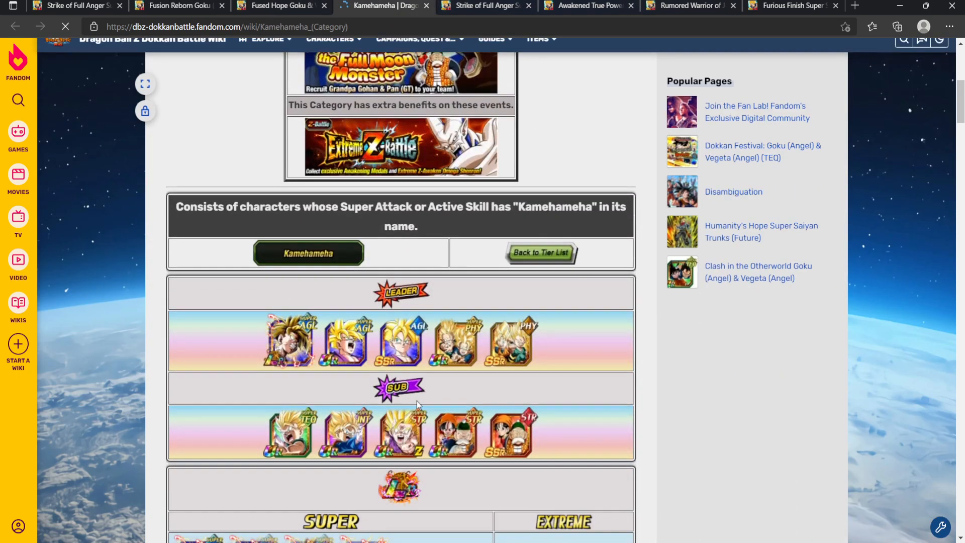
{"action": "scroll", "scroll_direction": "down", "scroll_amount": 3}
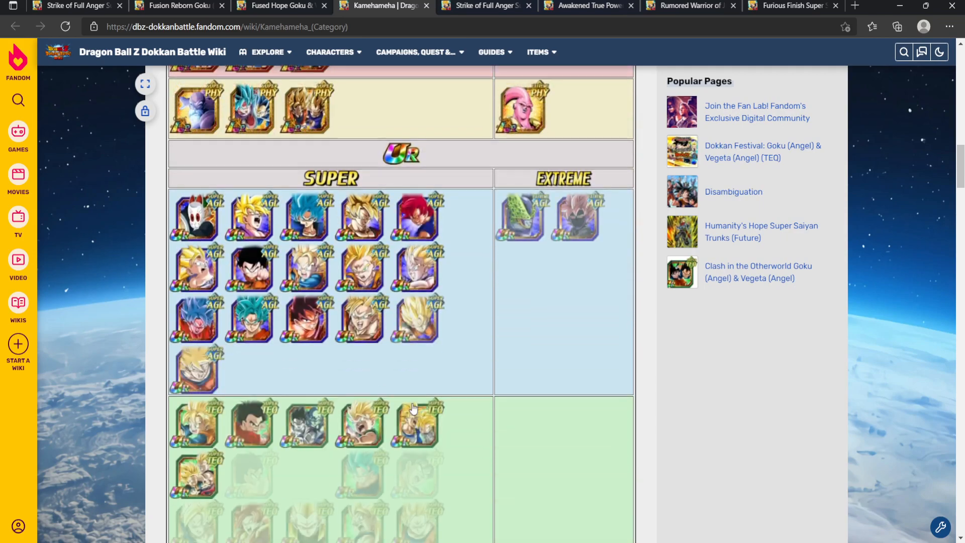
{"action": "scroll", "scroll_direction": "down", "scroll_amount": 3}
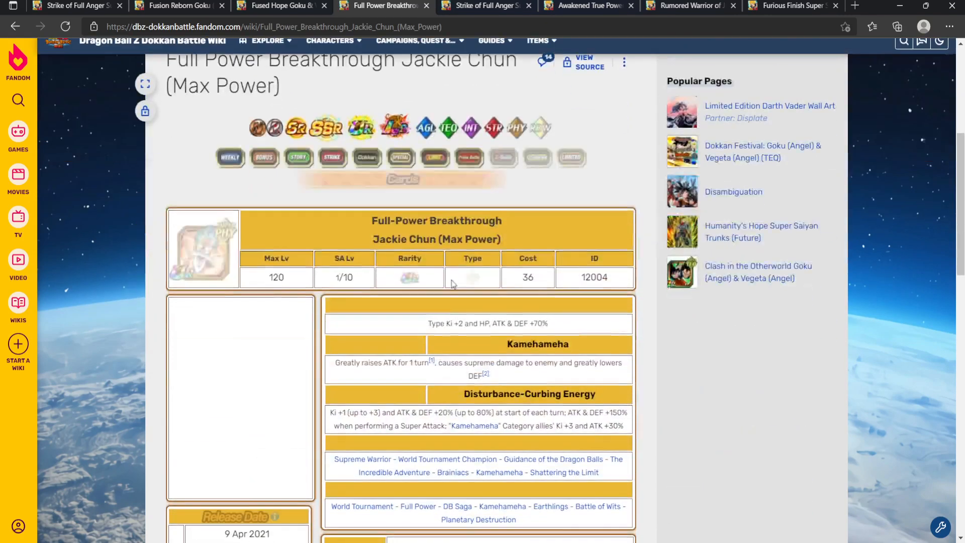
{"action": "scroll", "scroll_direction": "down", "scroll_amount": 3}
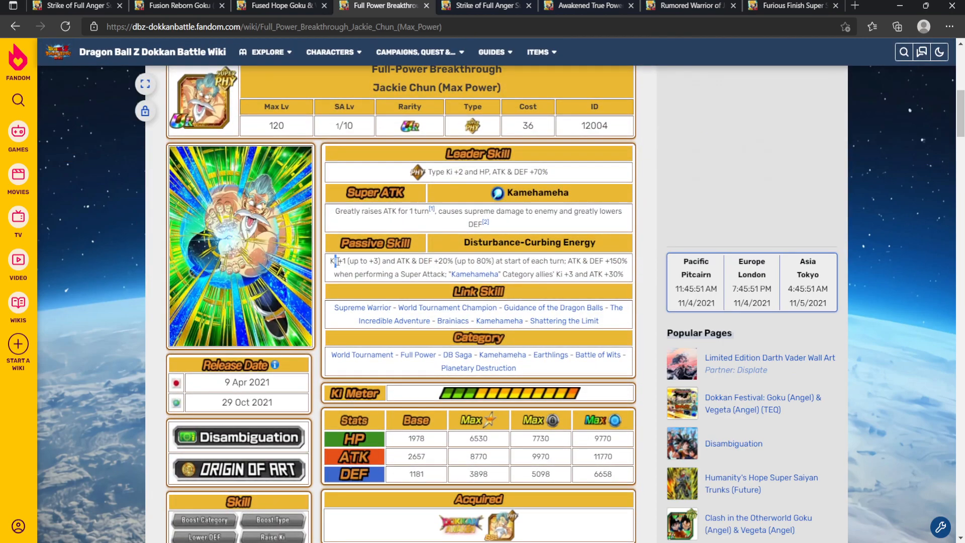
{"action": "left_click_drag", "start_coordinate": [335, 261], "coordinate": [521, 260]}
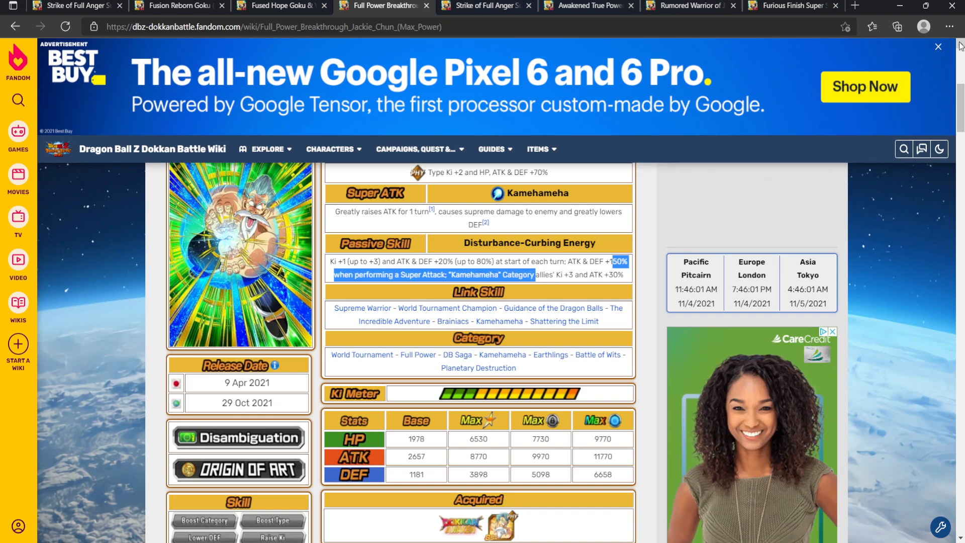
{"action": "left_click", "coordinate": [939, 46]}
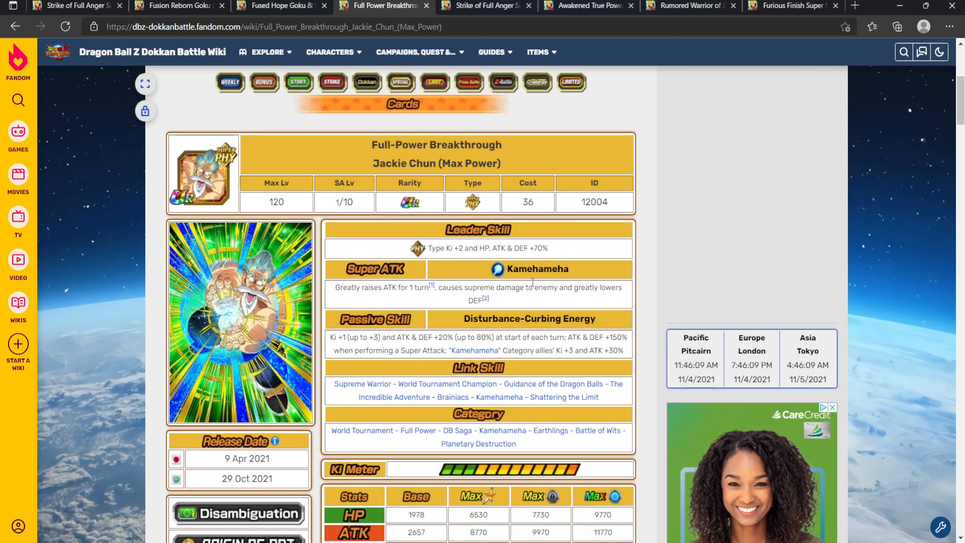
{"action": "mouse_move", "coordinate": [362, 383]}
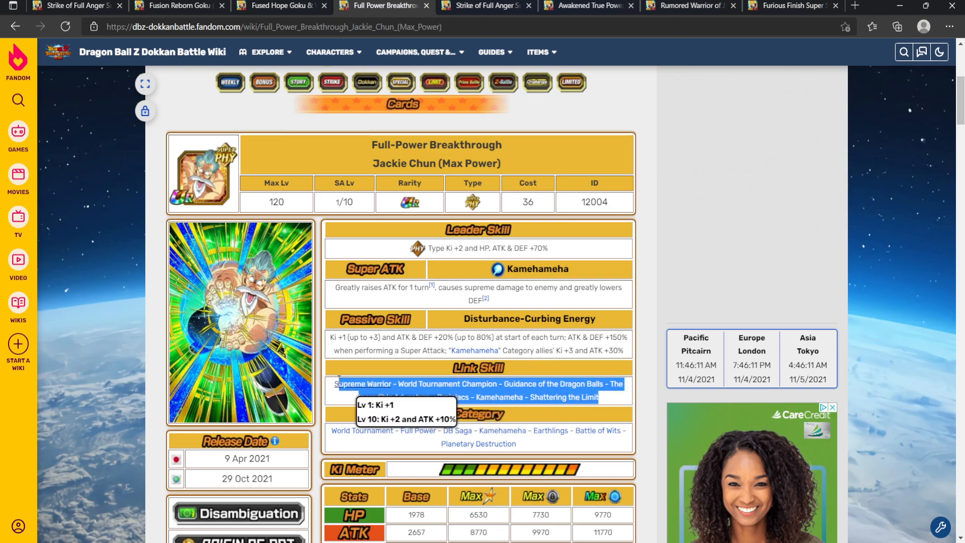
- Highlight Jackie Chun's ATK & DEF +150% and allies' Ki +3, ATK +30% bonuses, then go to Super Vegito
{"action": "left_click", "coordinate": [486, 6]}
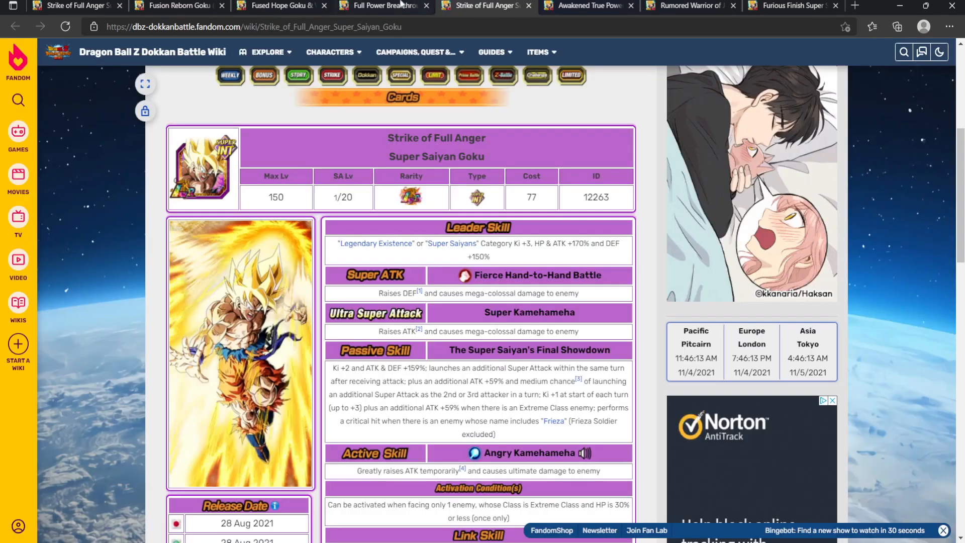
{"action": "left_click", "coordinate": [382, 6]}
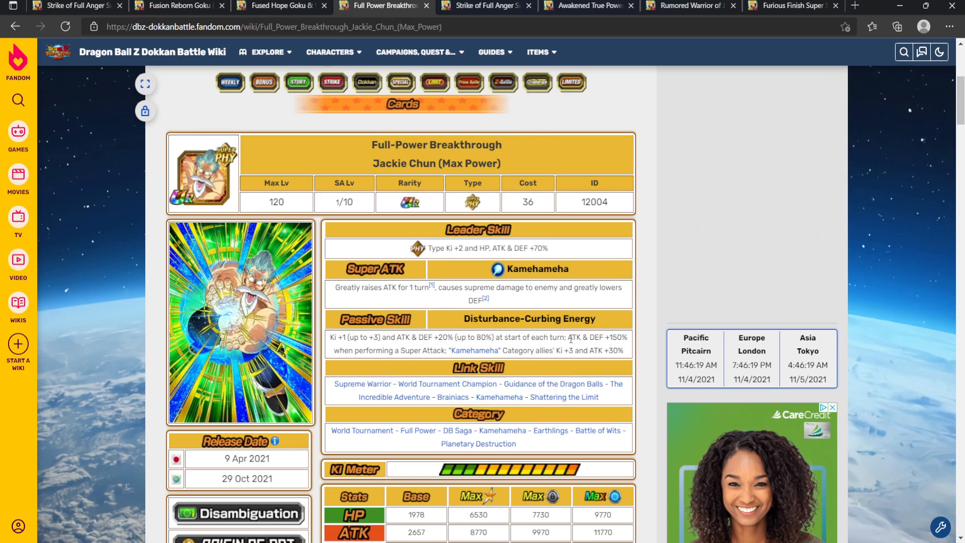
{"action": "left_click_drag", "start_coordinate": [545, 337], "coordinate": [626, 338]}
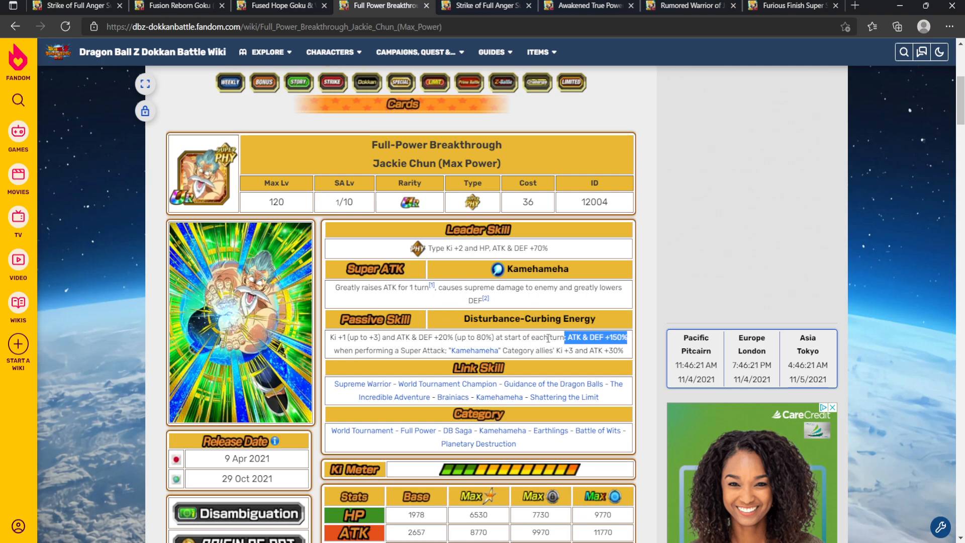
{"action": "scroll", "scroll_direction": "down", "scroll_amount": 3}
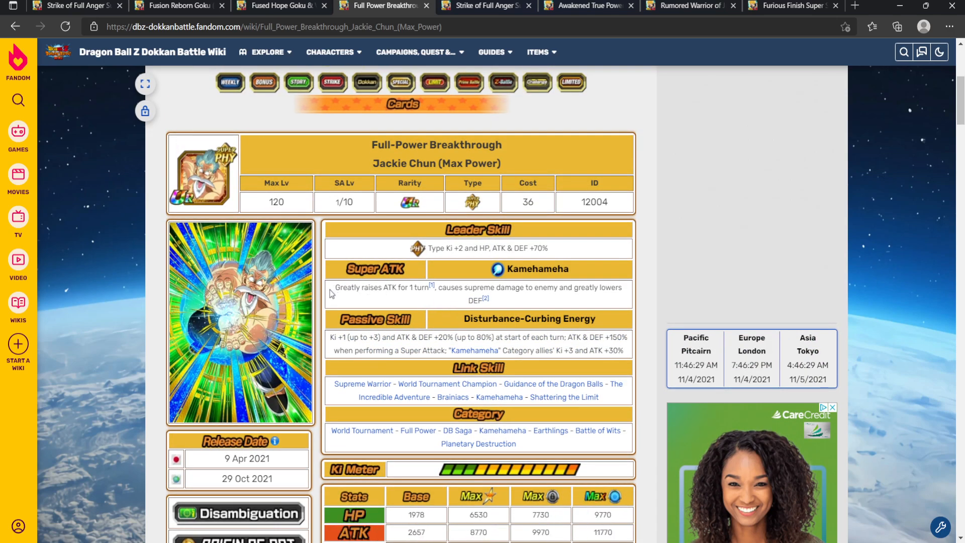
{"action": "left_click_drag", "start_coordinate": [335, 288], "coordinate": [406, 287]}
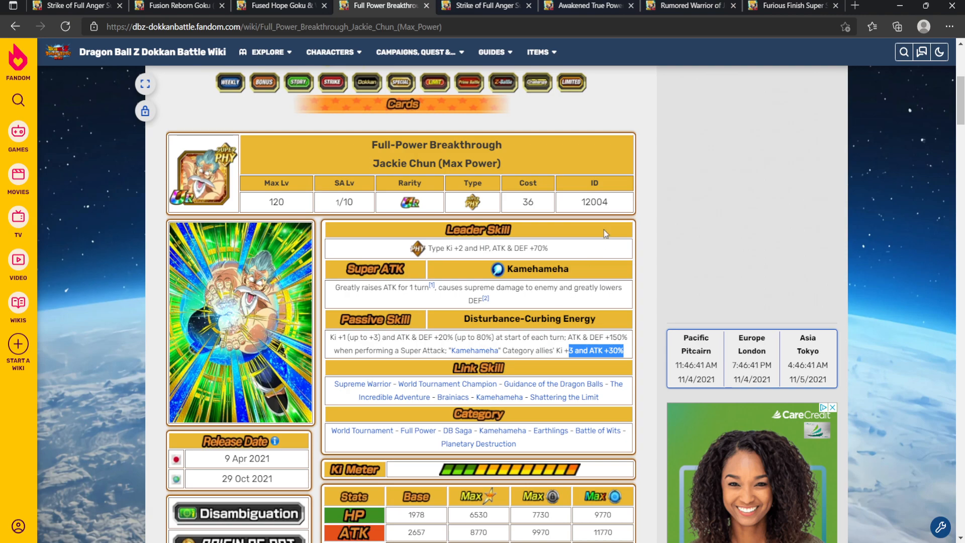
{"action": "left_click", "coordinate": [281, 5]}
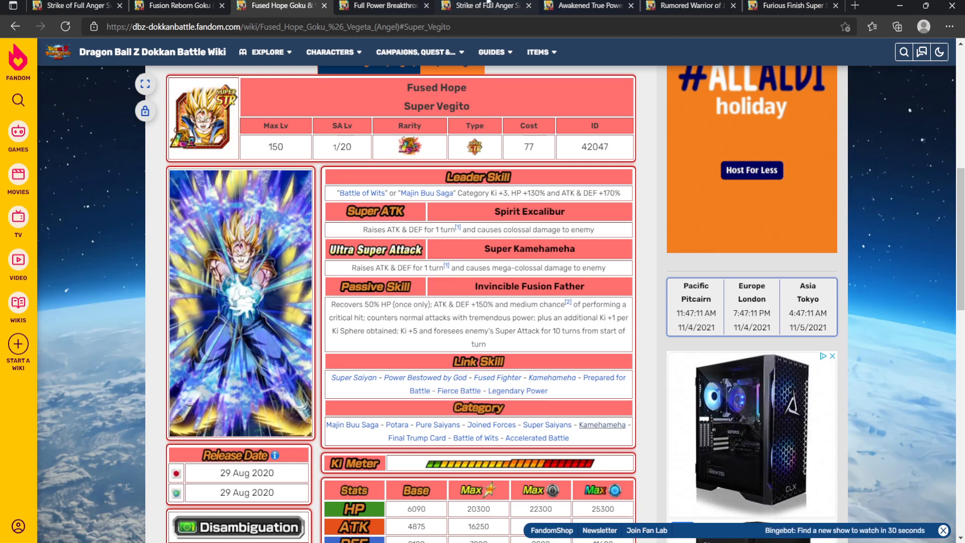
- Highlight Jackie Chun (Max Power)'s link skills and glance at the Strike of Full Anger Goku page
{"action": "left_click", "coordinate": [381, 6]}
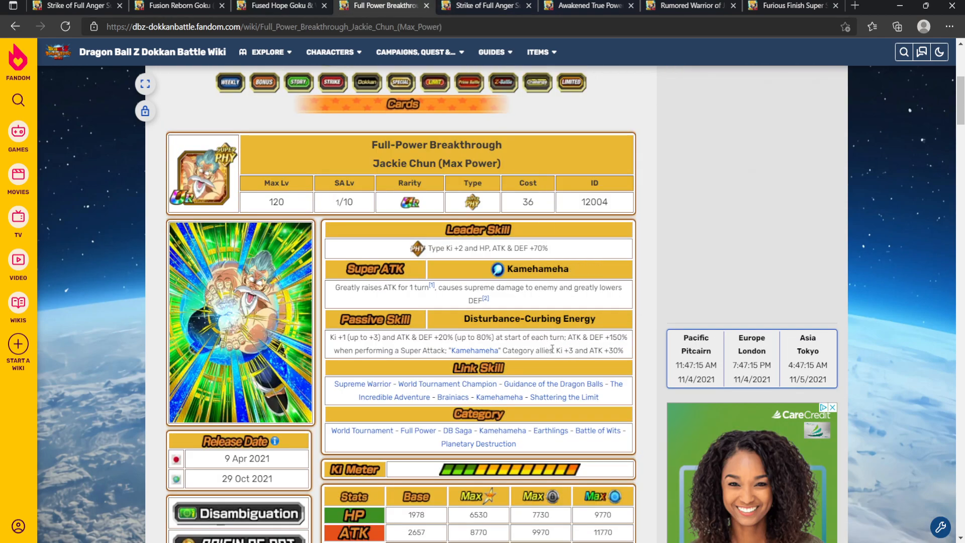
{"action": "left_click_drag", "start_coordinate": [554, 350], "coordinate": [623, 350]}
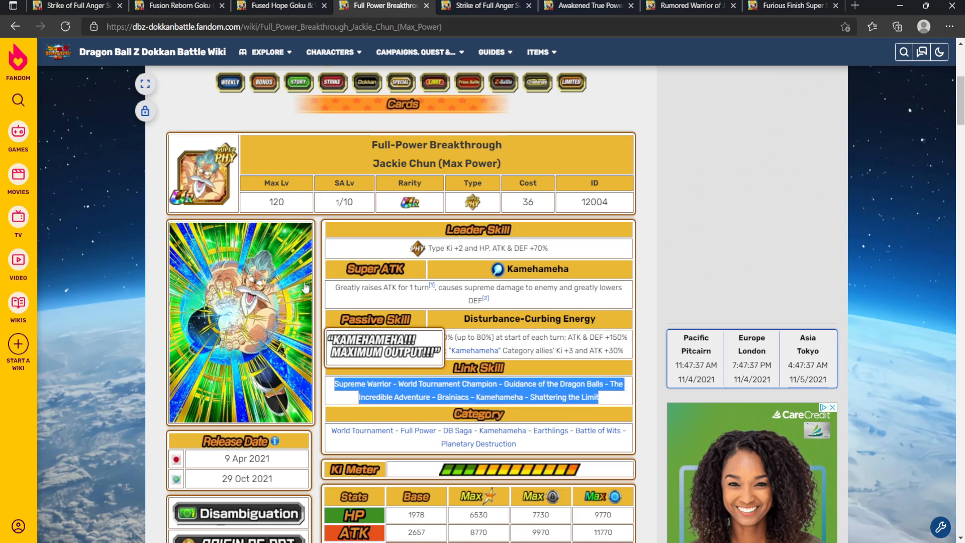
{"action": "mouse_move", "coordinate": [543, 286]}
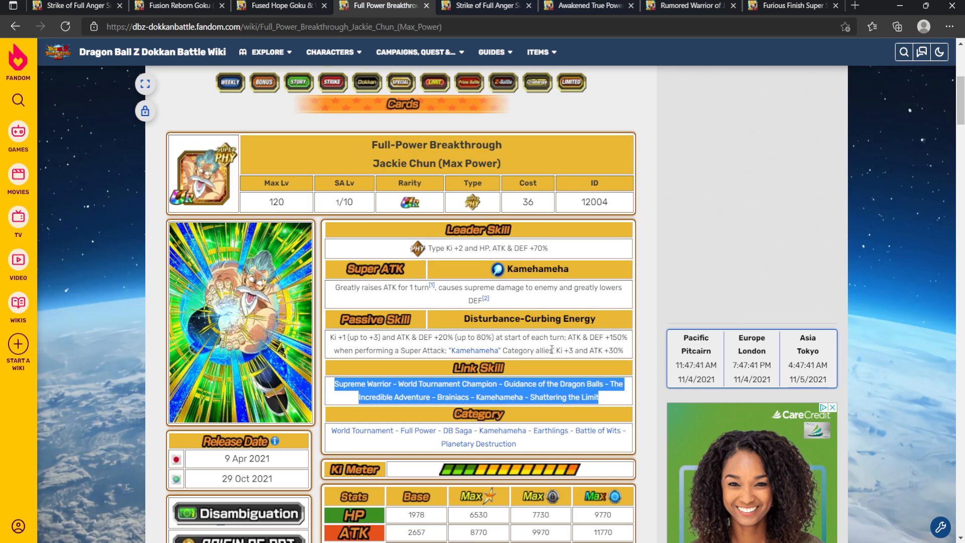
{"action": "left_click", "coordinate": [486, 5]}
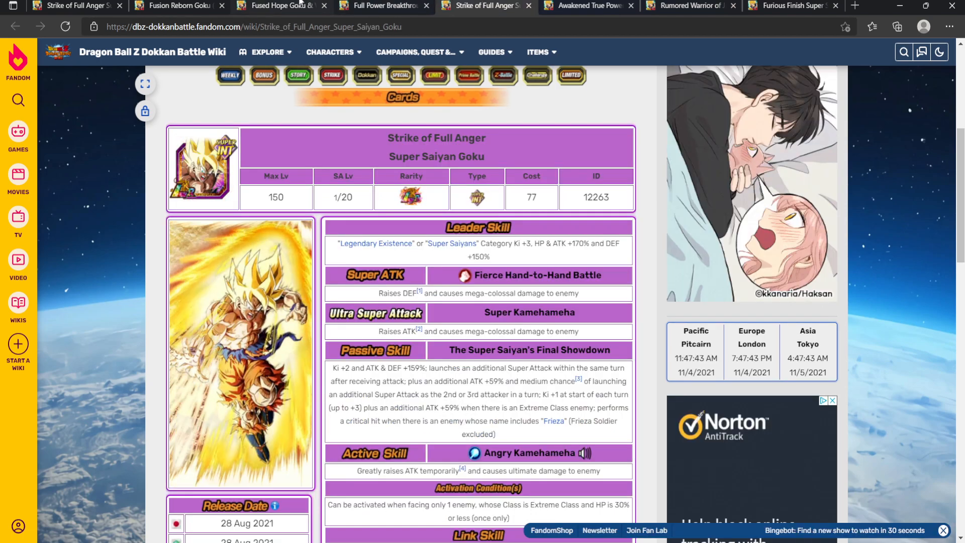
{"action": "left_click", "coordinate": [382, 6]}
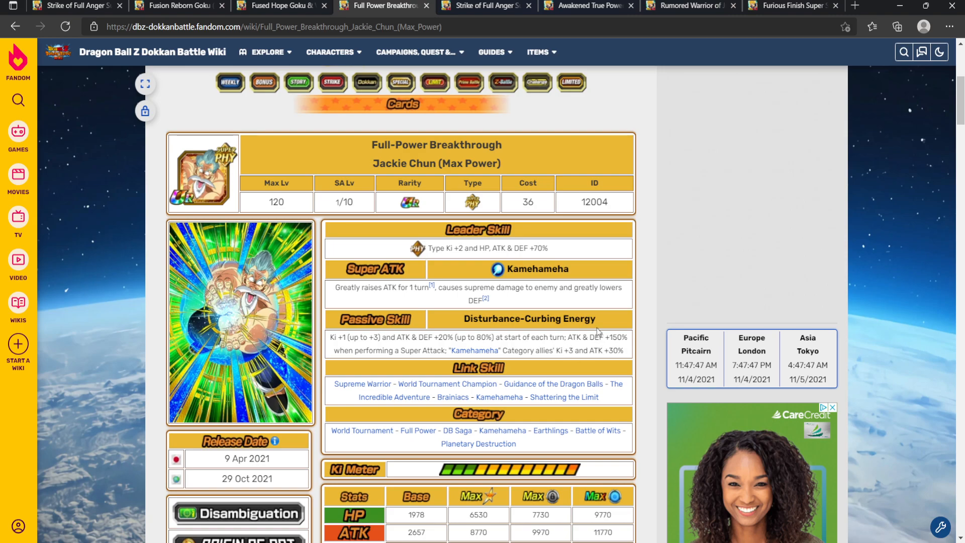
{"action": "mouse_move", "coordinate": [453, 304]}
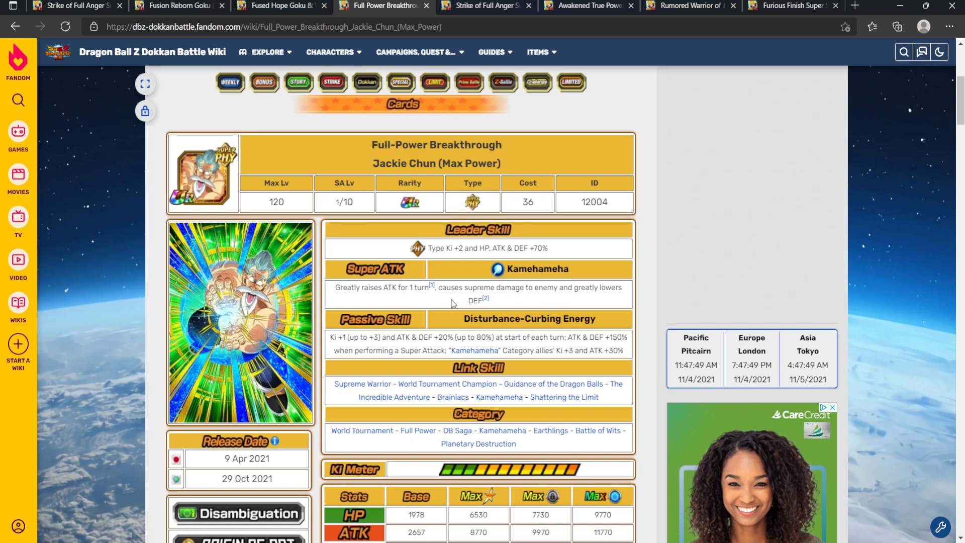
- Read Jackie Chun's stats further down and close his page, leaving Teen Gohan showing
{"action": "scroll", "scroll_direction": "down", "scroll_amount": 3}
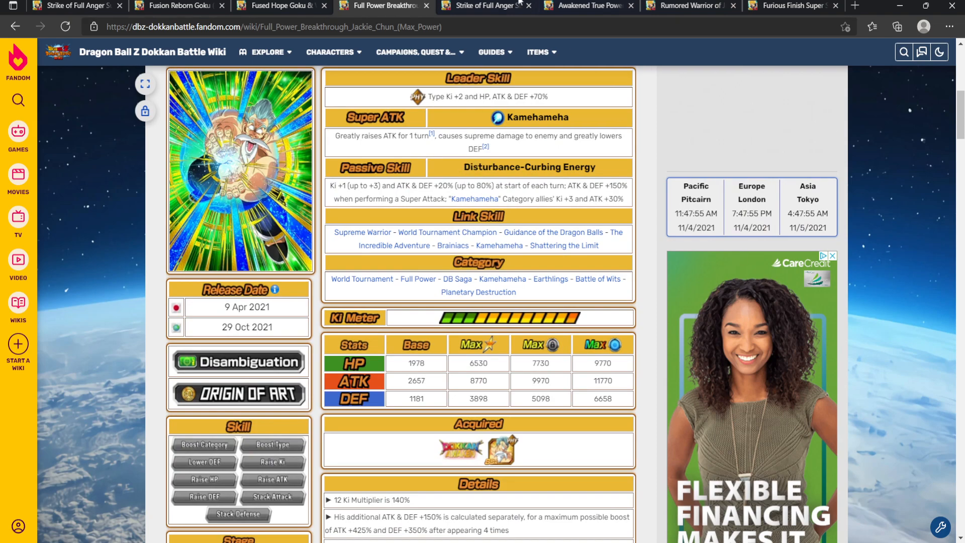
{"action": "left_click", "coordinate": [585, 5]}
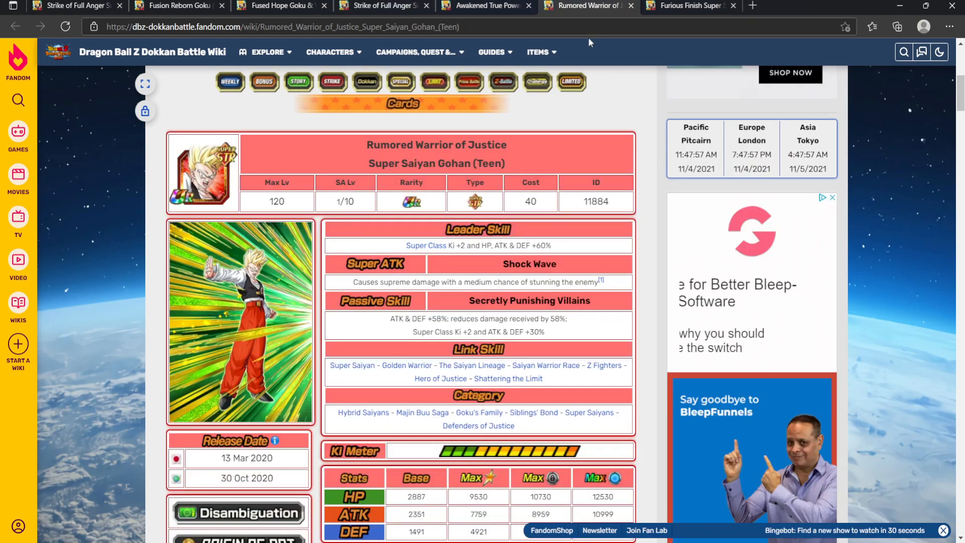
{"action": "left_click", "coordinate": [782, 6]}
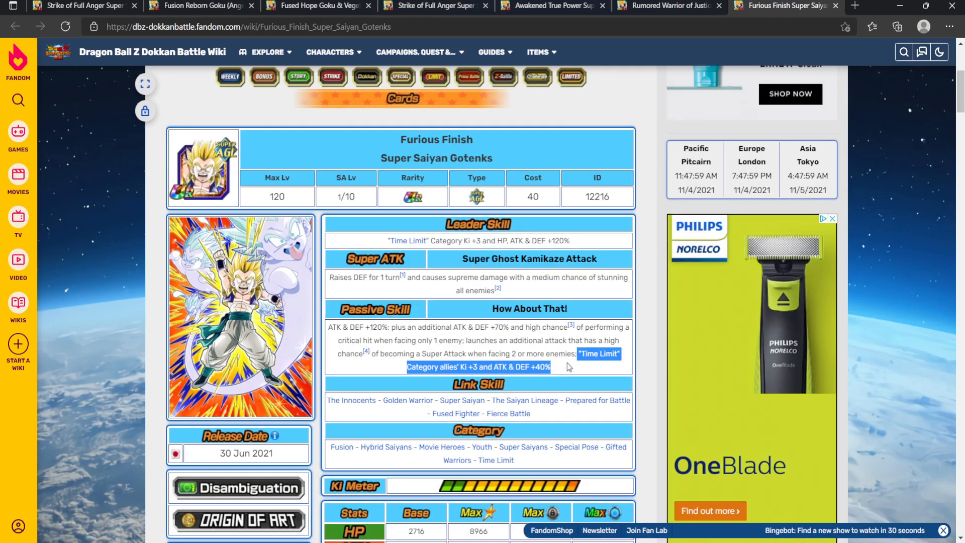
{"action": "mouse_move", "coordinate": [508, 414]}
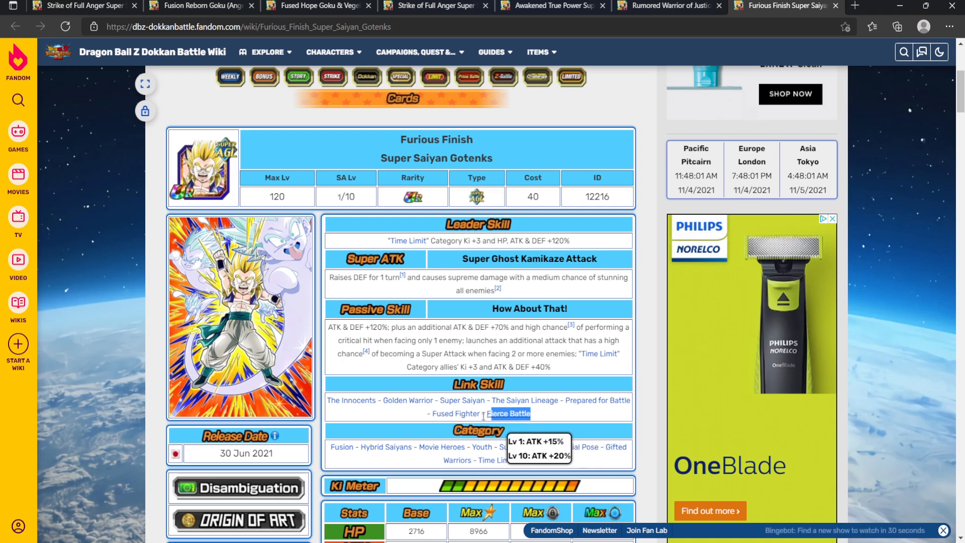
{"action": "left_click", "coordinate": [330, 52]}
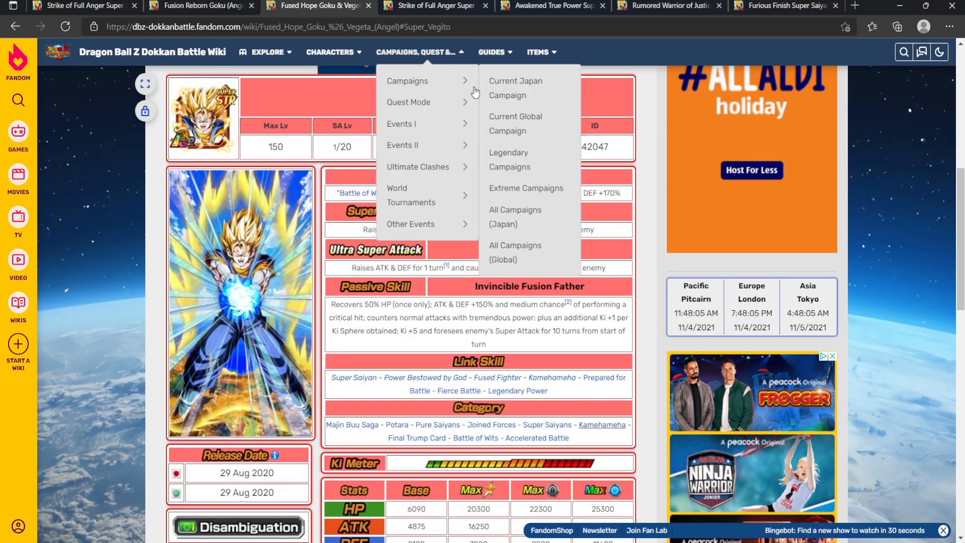
{"action": "left_click", "coordinate": [782, 6]}
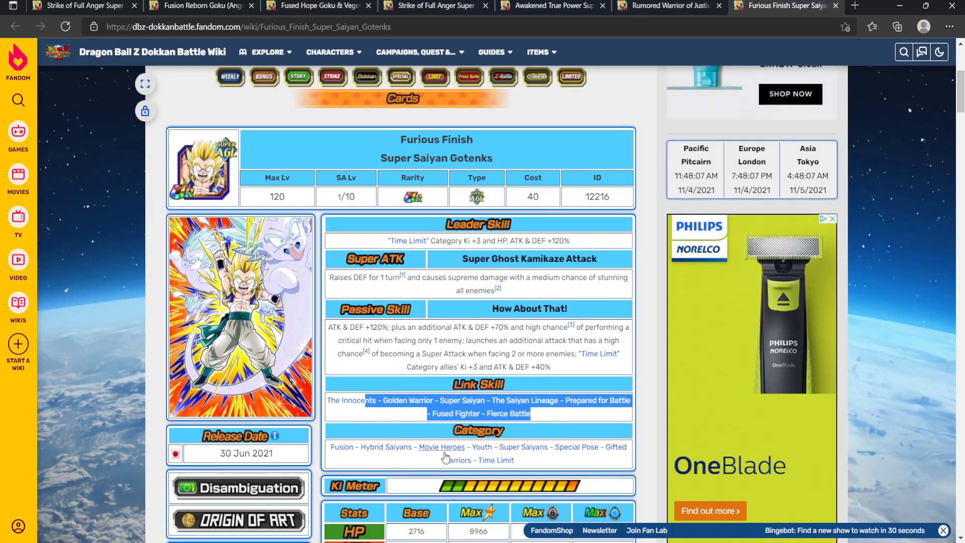
{"action": "mouse_move", "coordinate": [456, 413]}
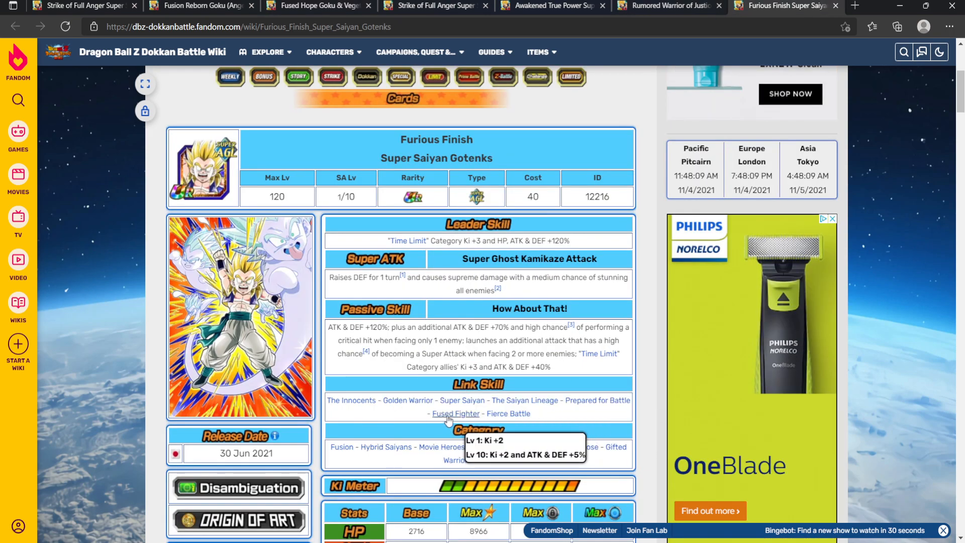
{"action": "mouse_move", "coordinate": [596, 400]}
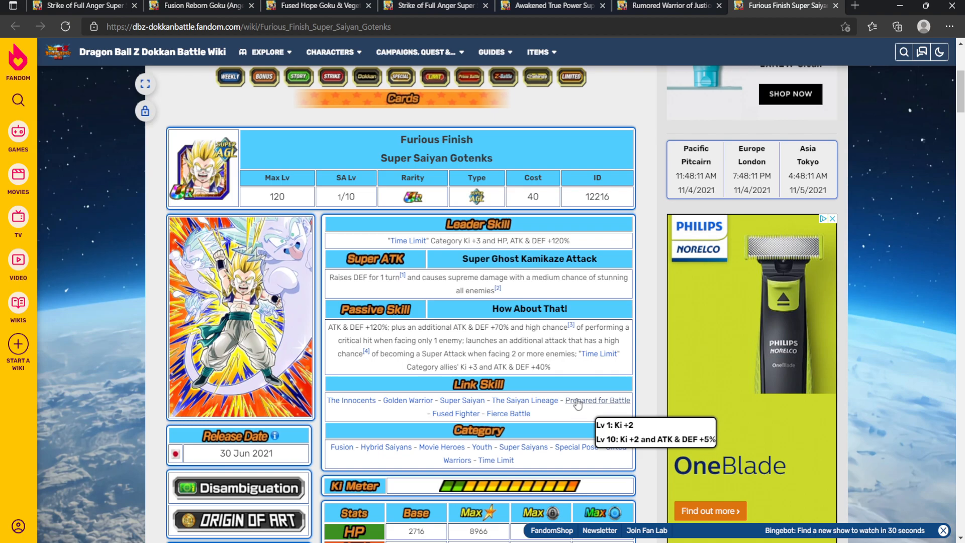
{"action": "left_click", "coordinate": [316, 5]}
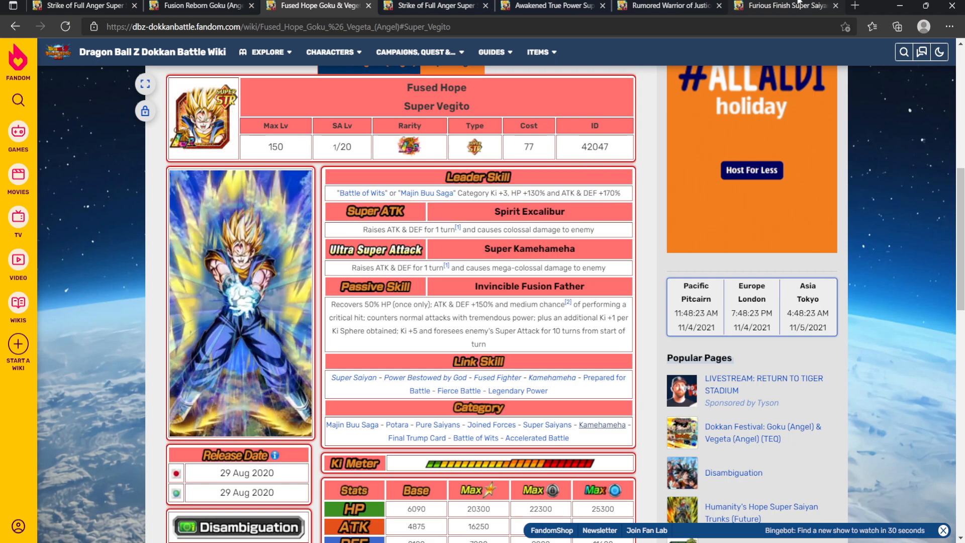
{"action": "left_click", "coordinate": [781, 5]}
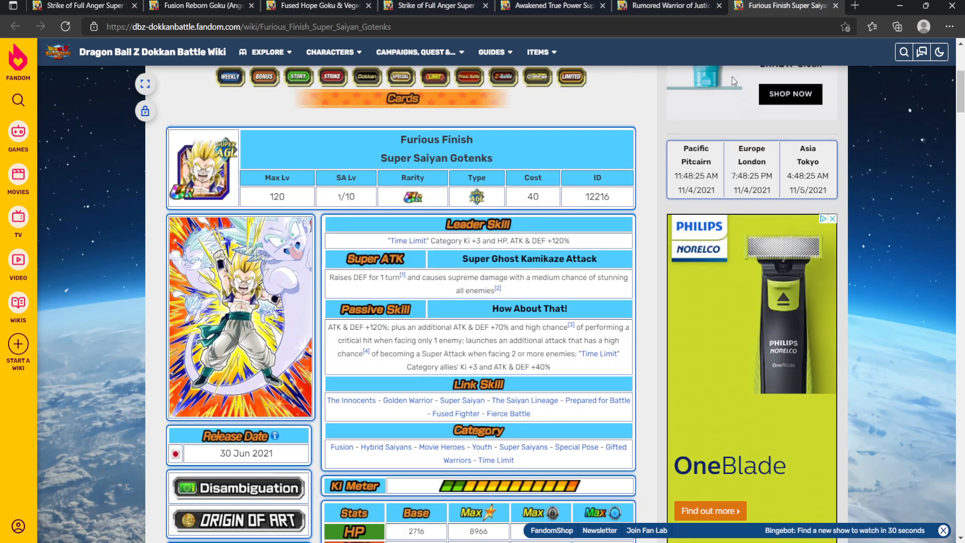
{"action": "left_click", "coordinate": [197, 5]}
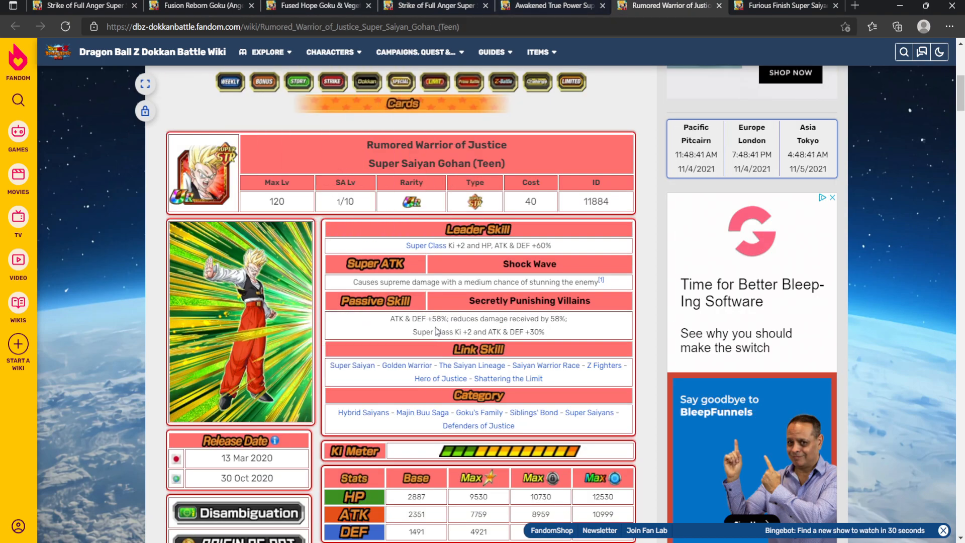
{"action": "mouse_move", "coordinate": [552, 332]}
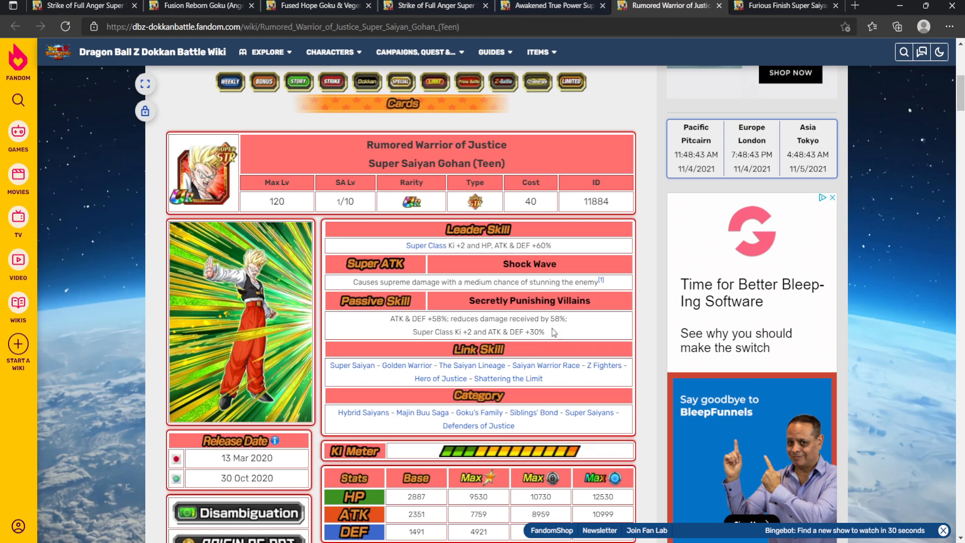